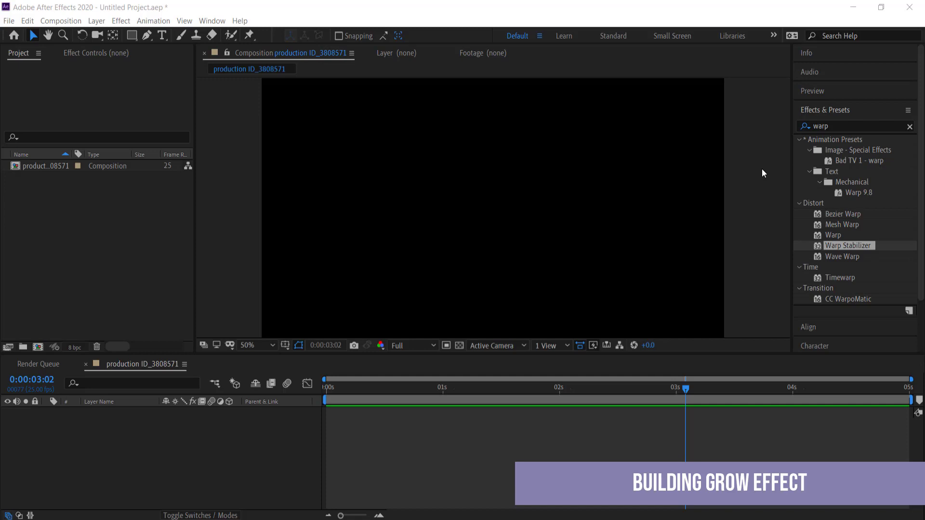
{"action": "mouse_move", "coordinate": [738, 176]}
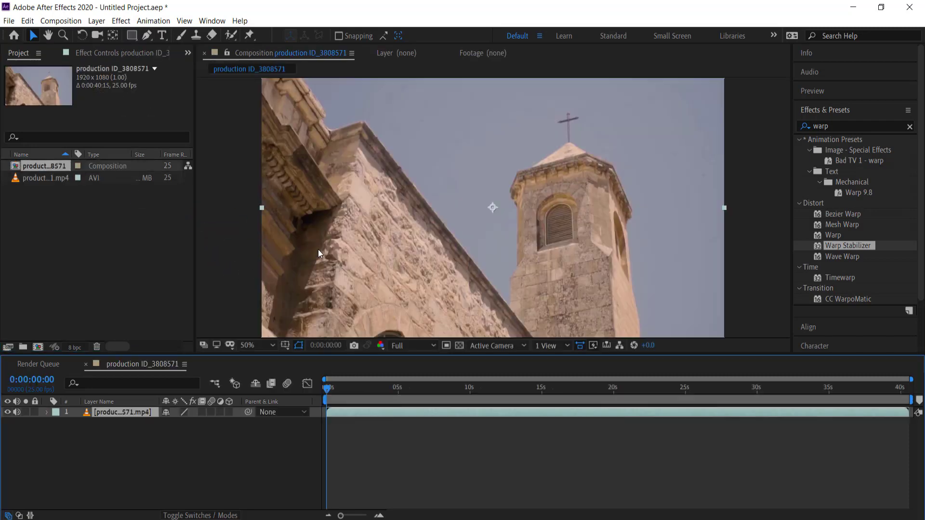
{"action": "mouse_move", "coordinate": [320, 345]}
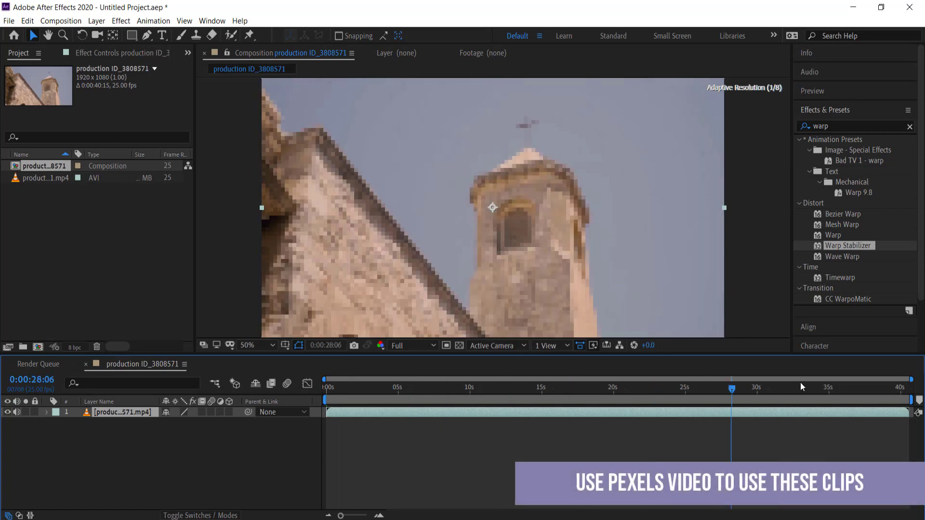
Place the church clip in the composition and trim the comp to its first five seconds.
{"action": "left_click", "coordinate": [341, 387]}
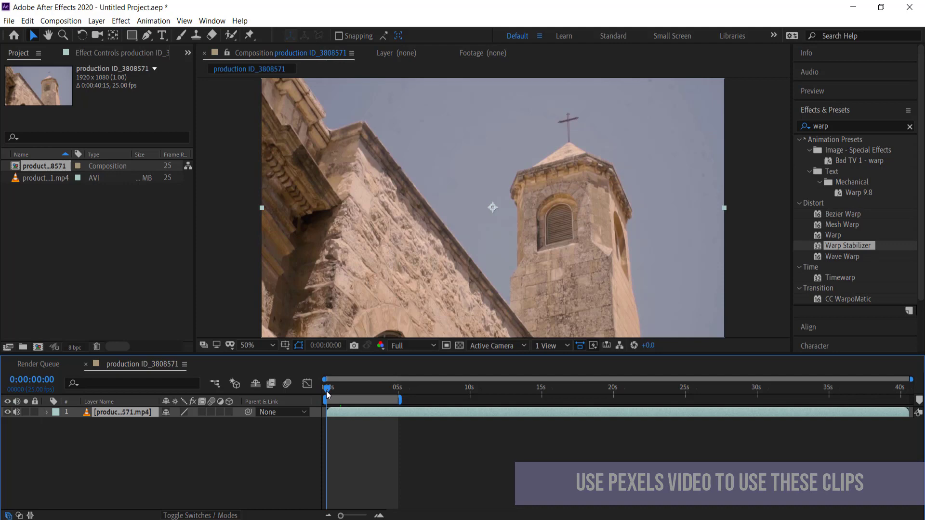
{"action": "left_click", "coordinate": [60, 21]}
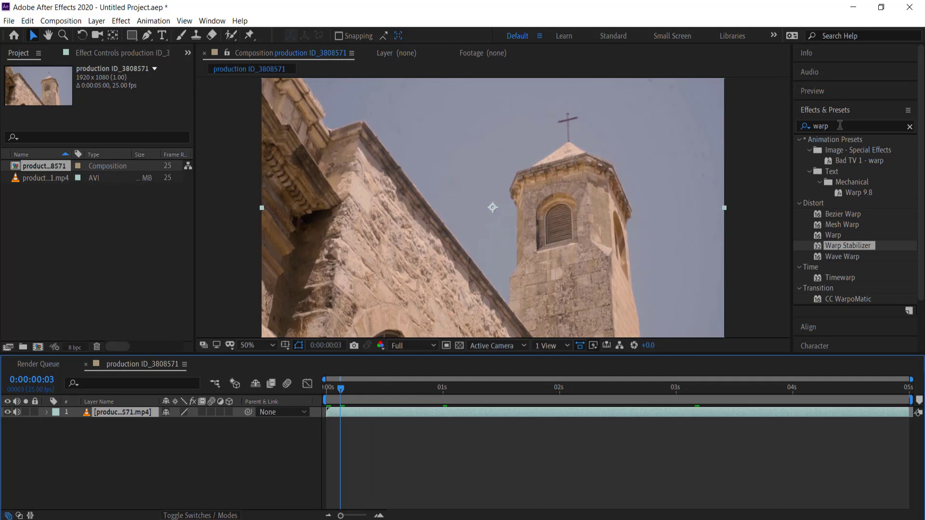
Apply Warp Stabilizer to the church clip, then add Boris FX Mocha AE as a second effect.
{"action": "double_click", "coordinate": [849, 246]}
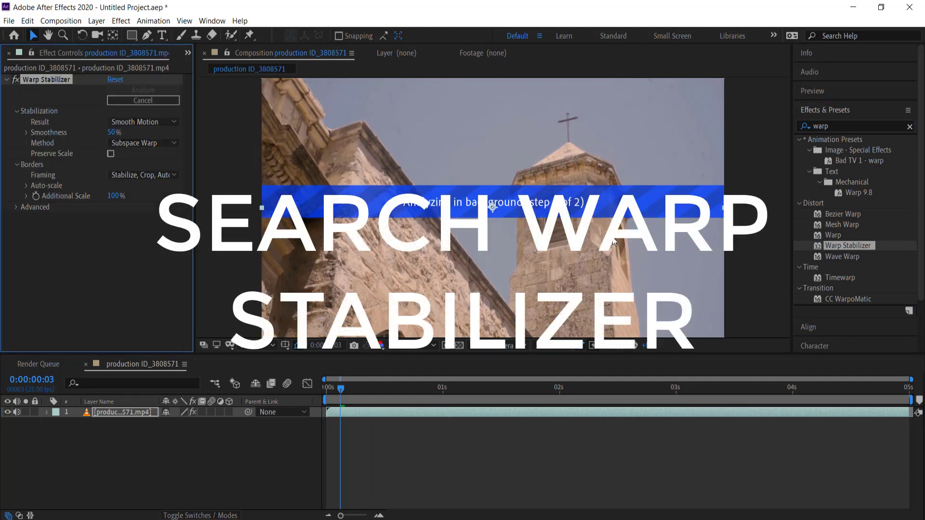
{"action": "left_click", "coordinate": [142, 90]}
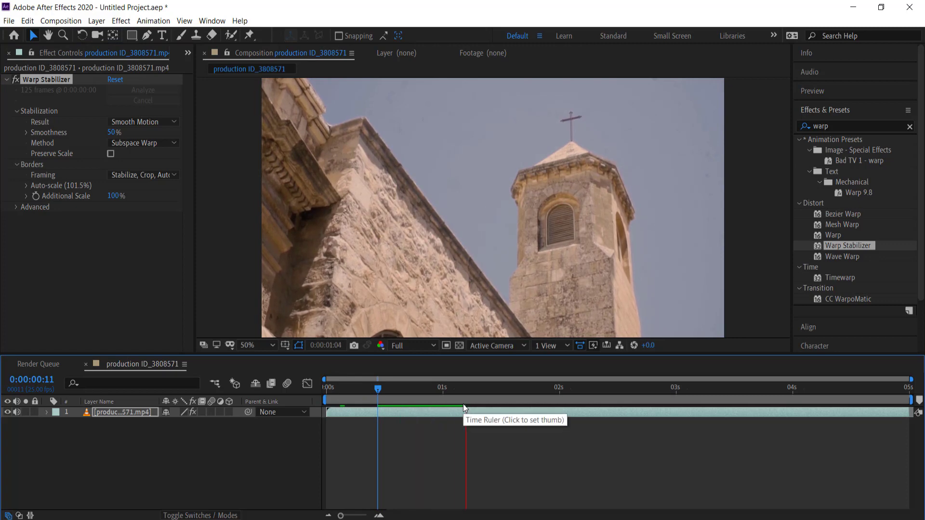
{"action": "left_click", "coordinate": [573, 388]}
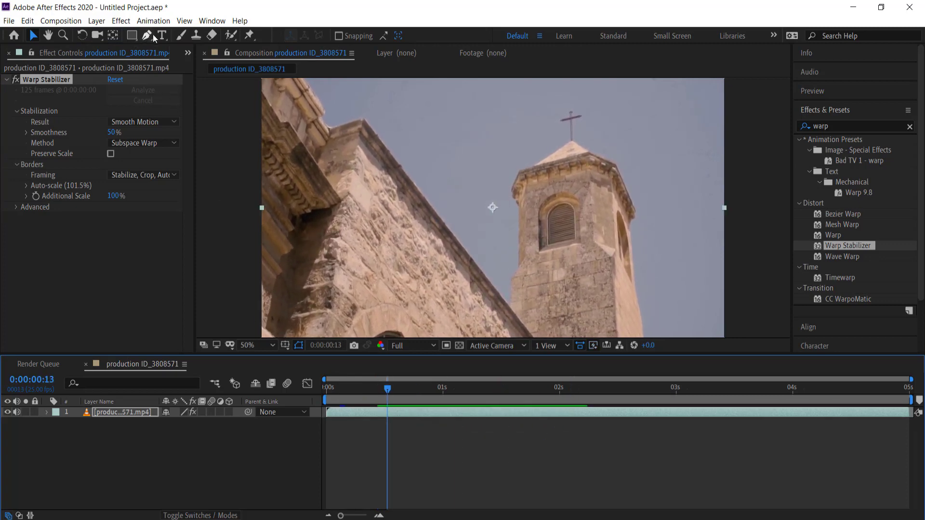
{"action": "left_click", "coordinate": [121, 21]}
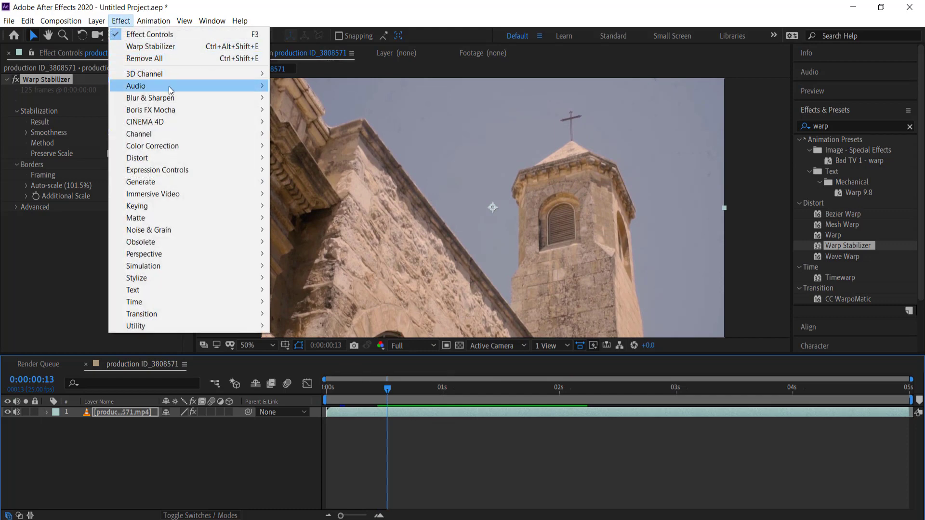
{"action": "mouse_move", "coordinate": [151, 110]}
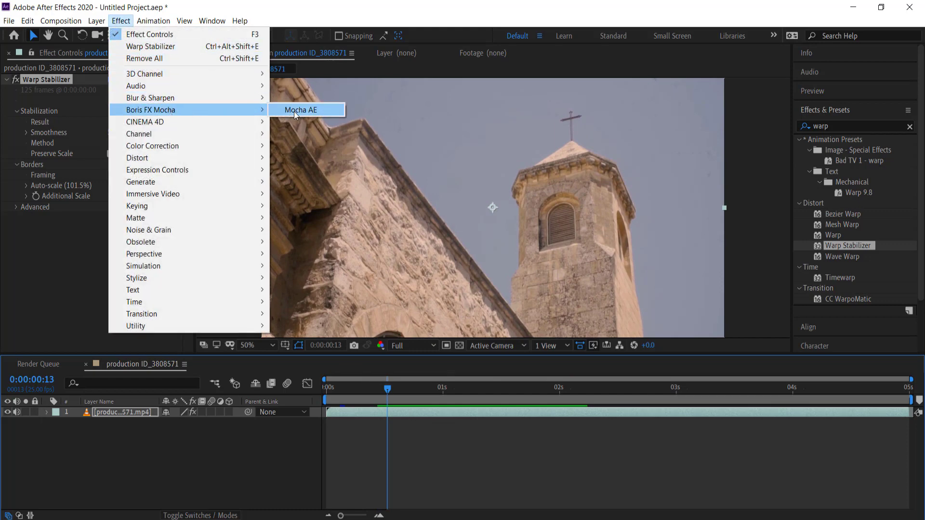
{"action": "left_click", "coordinate": [301, 110]}
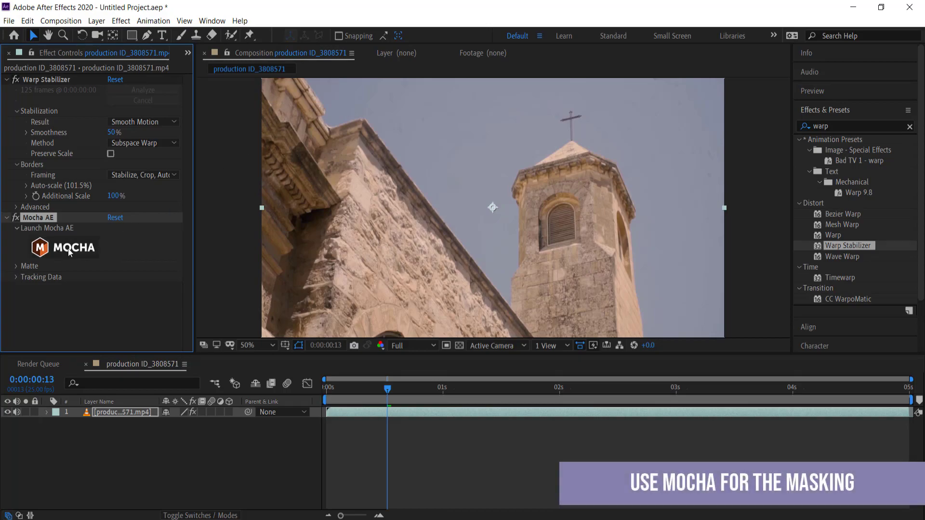
Launch Mocha AE on the stabilized clip to outline the bell tower.
{"action": "left_click", "coordinate": [64, 247]}
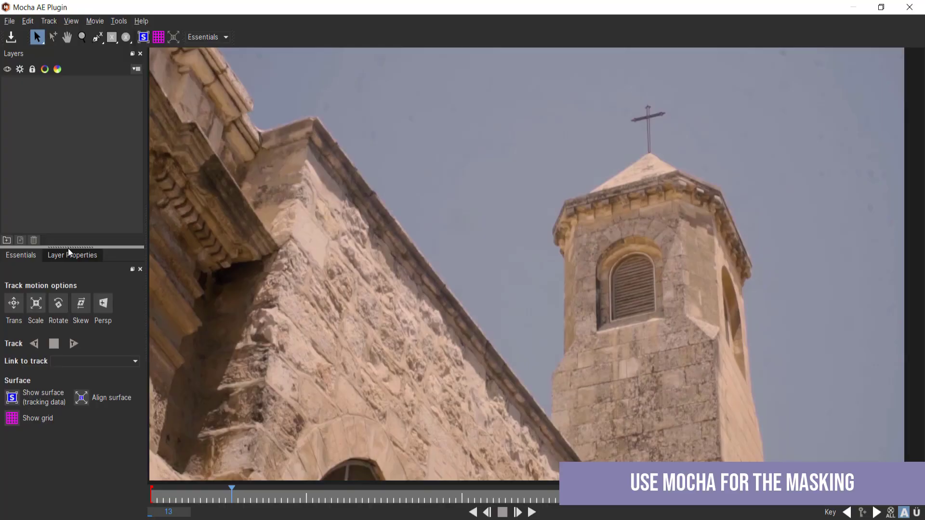
{"action": "mouse_move", "coordinate": [142, 90]}
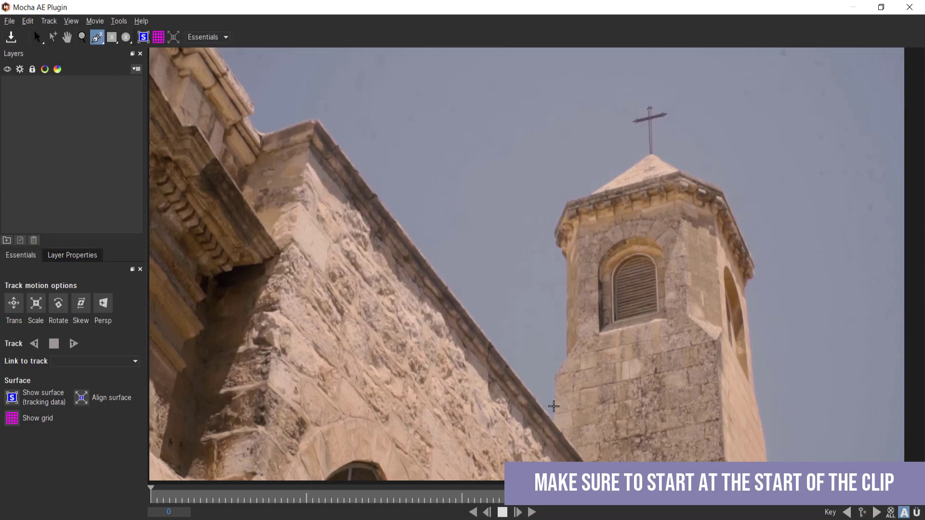
{"action": "mouse_move", "coordinate": [553, 420]}
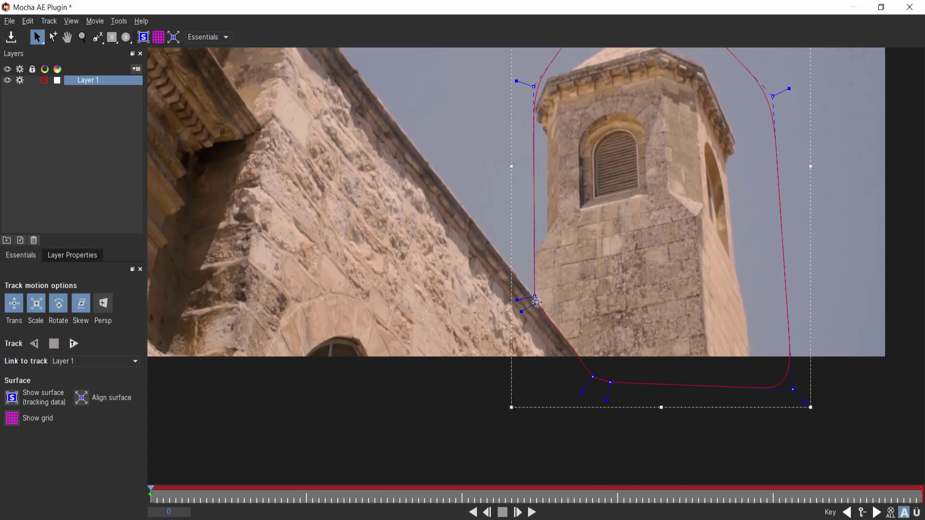
{"action": "mouse_move", "coordinate": [845, 237]}
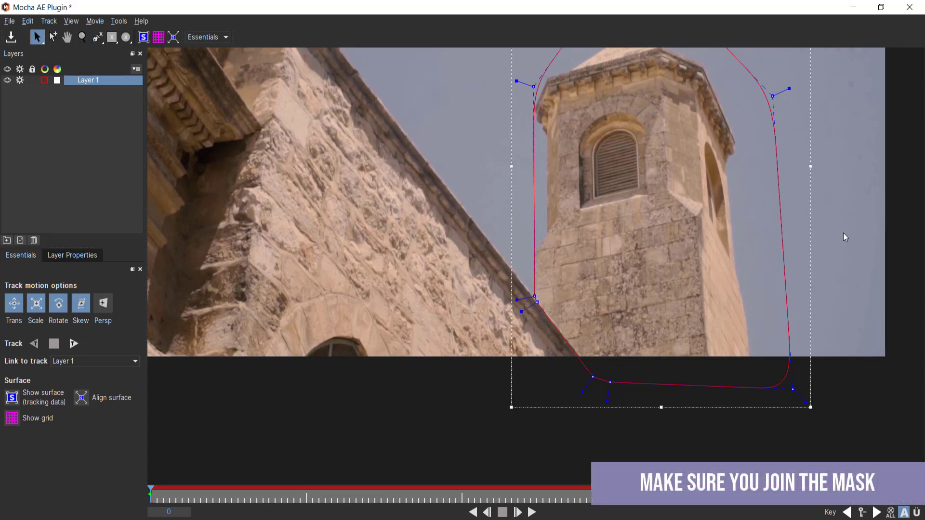
{"action": "mouse_move", "coordinate": [561, 270]}
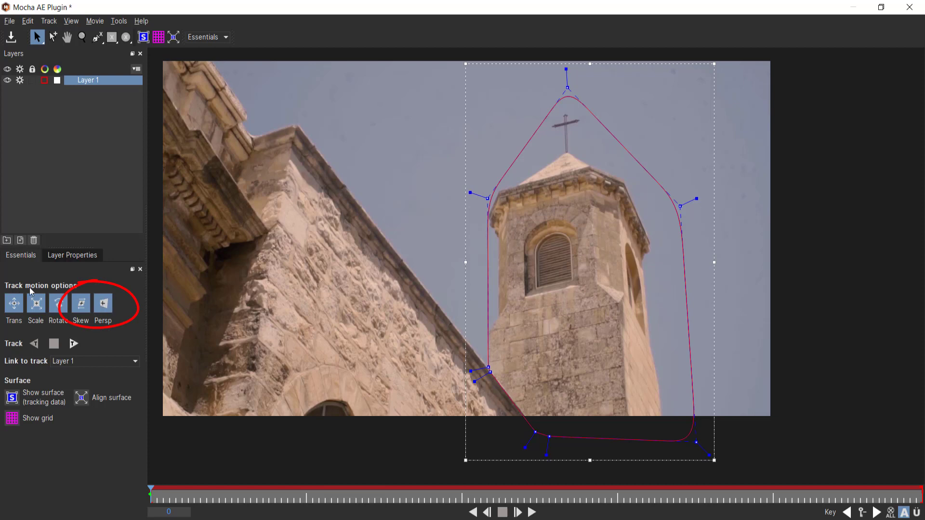
{"action": "mouse_move", "coordinate": [534, 433]}
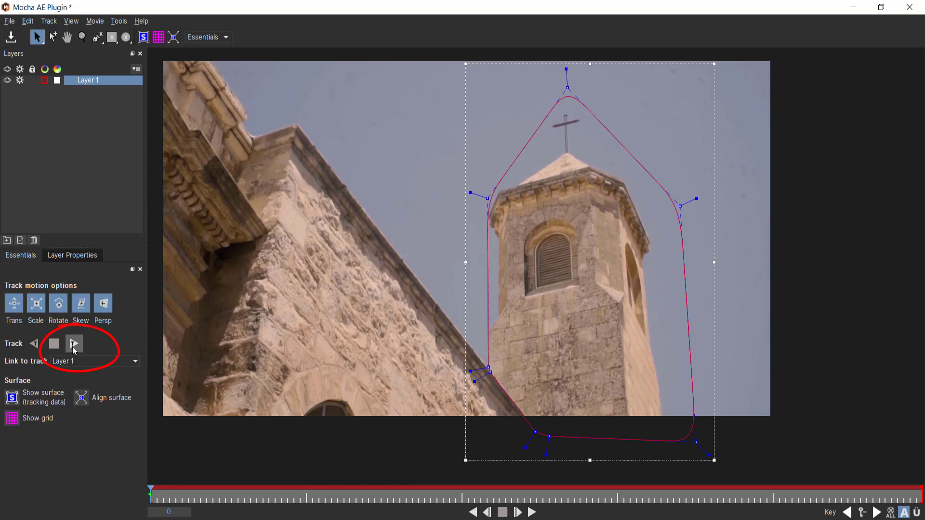
Track the bell tower mask forward through the clip, then save and close Mocha.
{"action": "left_click", "coordinate": [74, 343]}
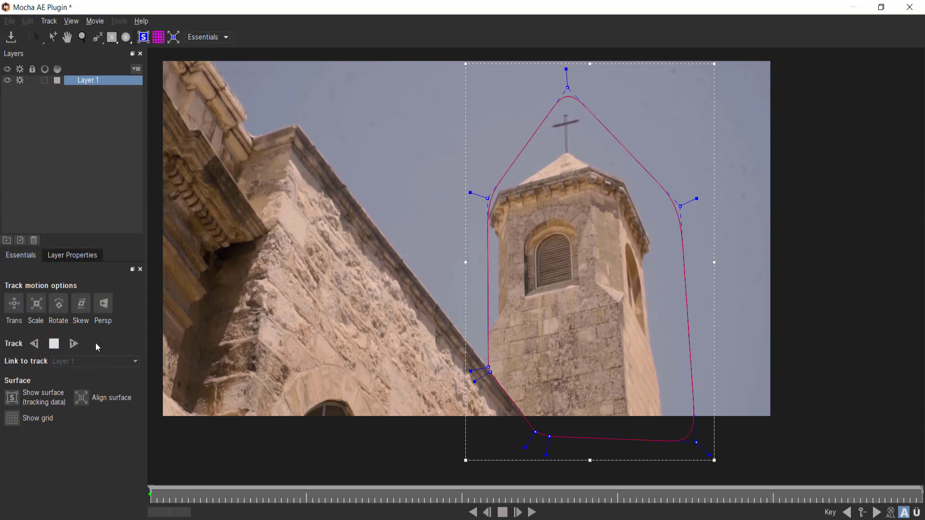
{"action": "left_click", "coordinate": [74, 343]}
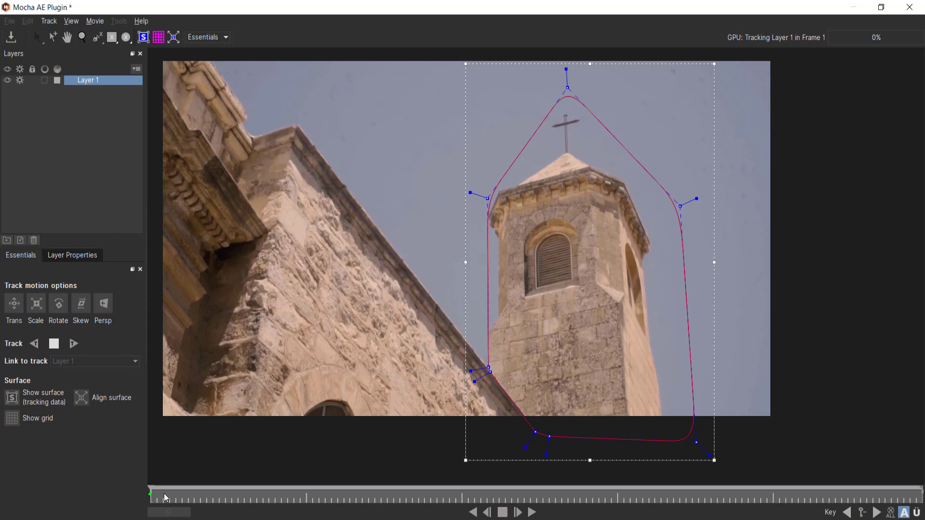
{"action": "left_click", "coordinate": [518, 512]}
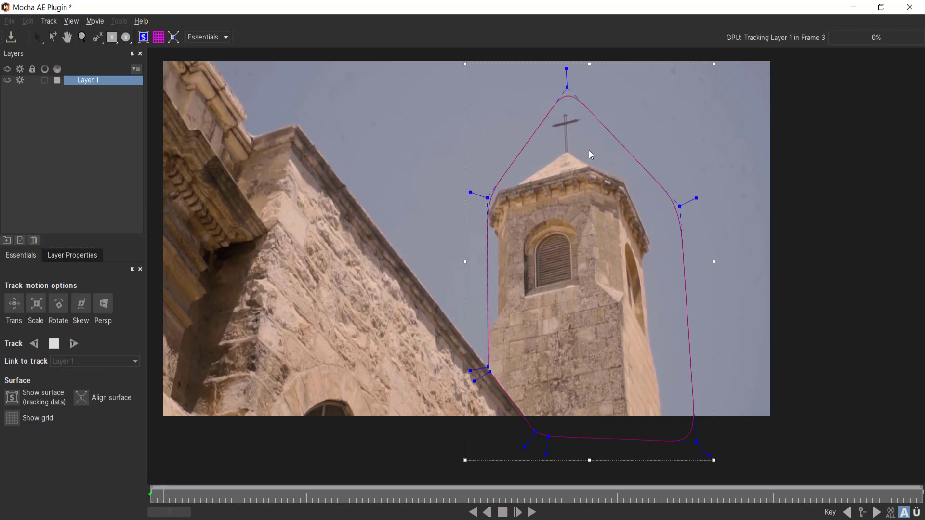
{"action": "left_click", "coordinate": [517, 511]}
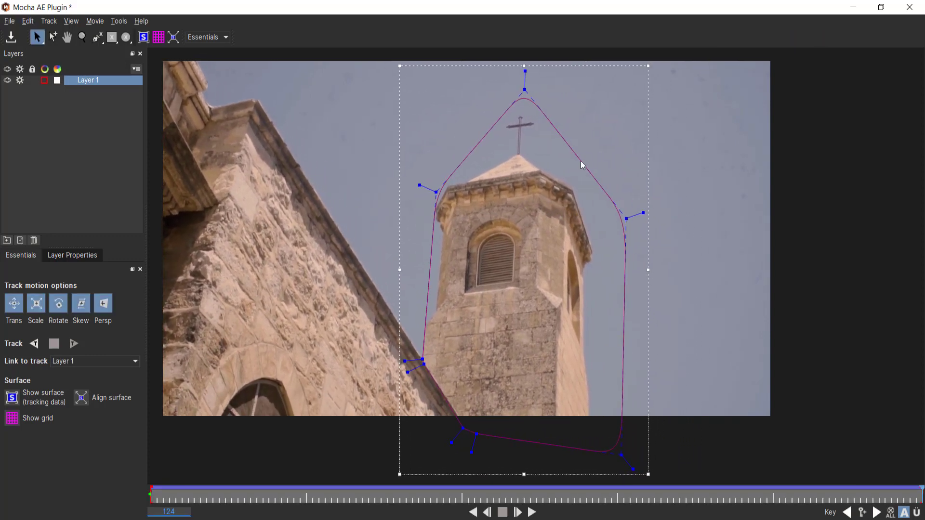
{"action": "mouse_move", "coordinate": [399, 313]}
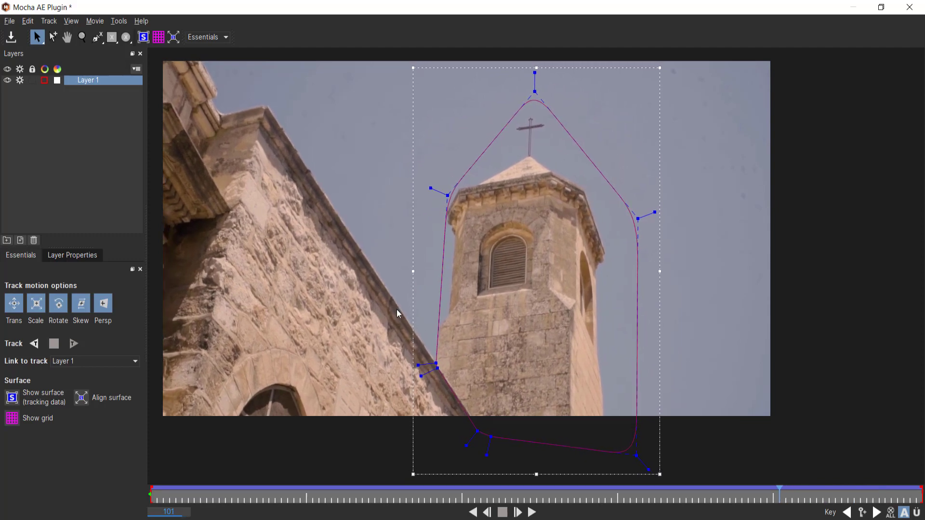
{"action": "left_click", "coordinate": [598, 490]}
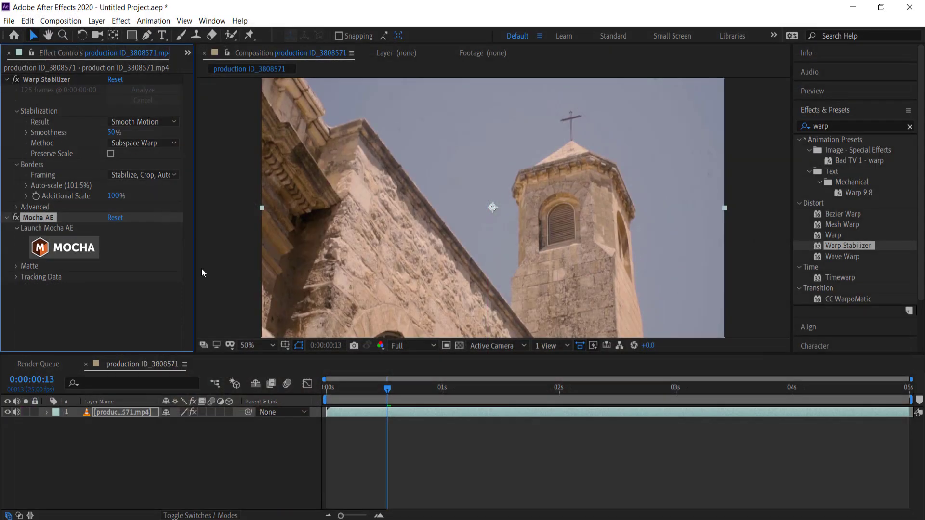
Convert the tracked Mocha shape into an AE mask and reveal it on the duplicated footage layer.
{"action": "left_click", "coordinate": [18, 265]}
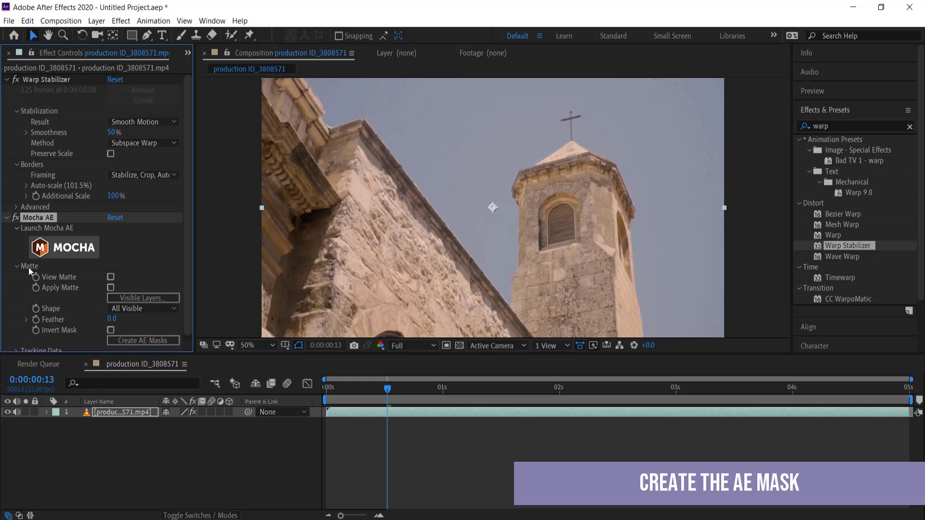
{"action": "left_click", "coordinate": [142, 340]}
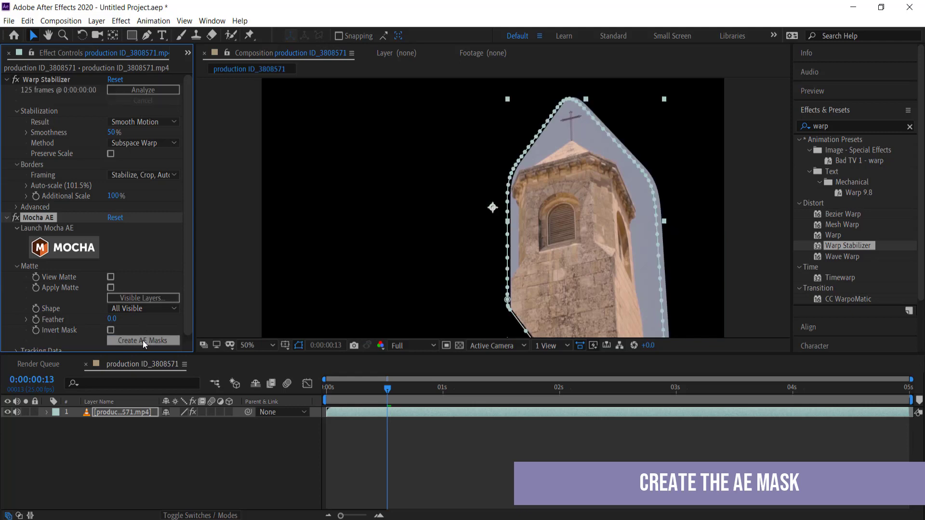
{"action": "left_click", "coordinate": [142, 340]}
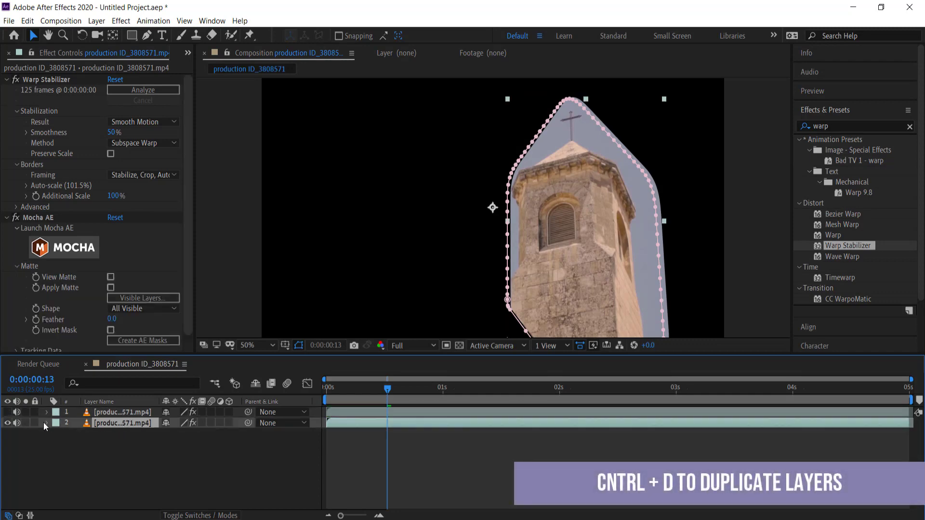
{"action": "left_click", "coordinate": [46, 424]}
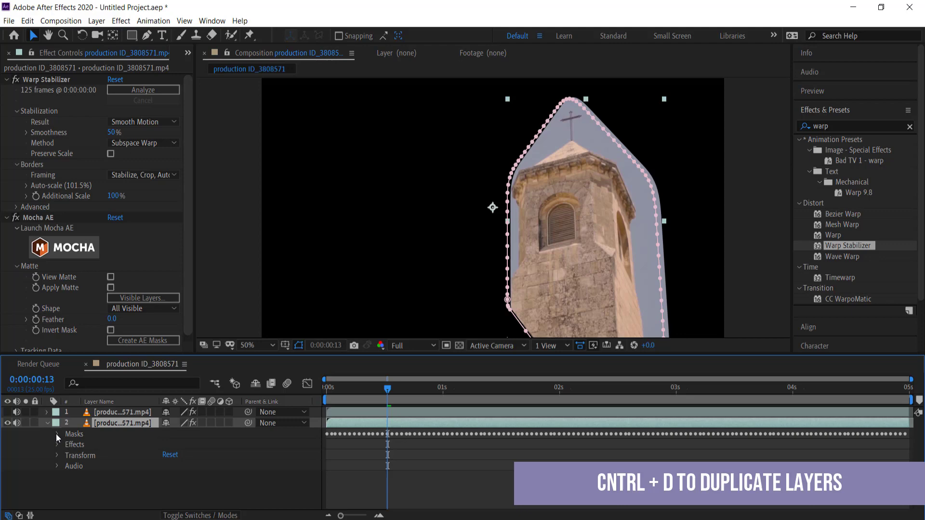
{"action": "left_click", "coordinate": [57, 435]}
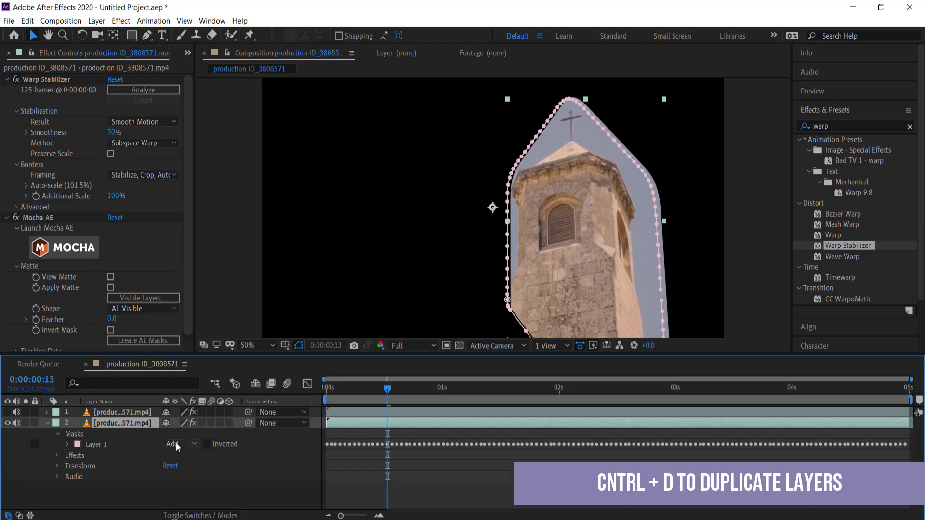
{"action": "left_click", "coordinate": [177, 444]}
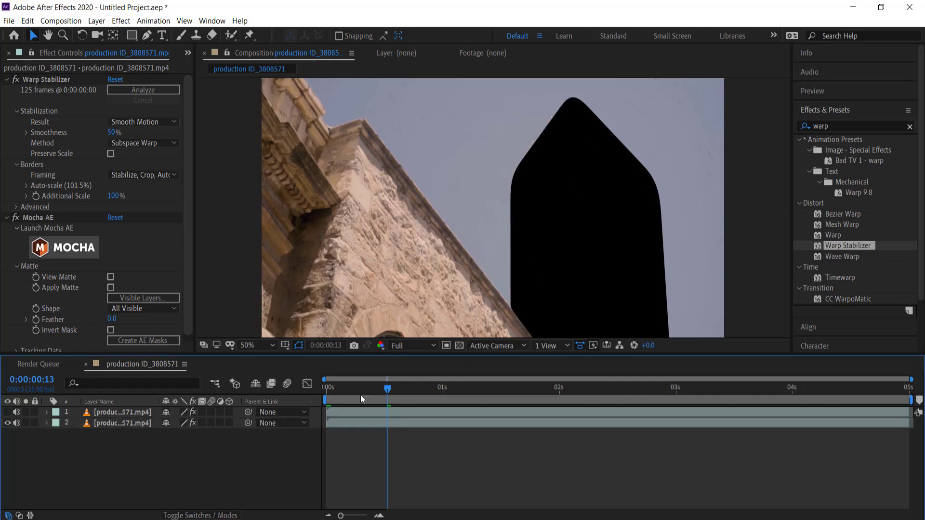
{"action": "mouse_move", "coordinate": [537, 189]}
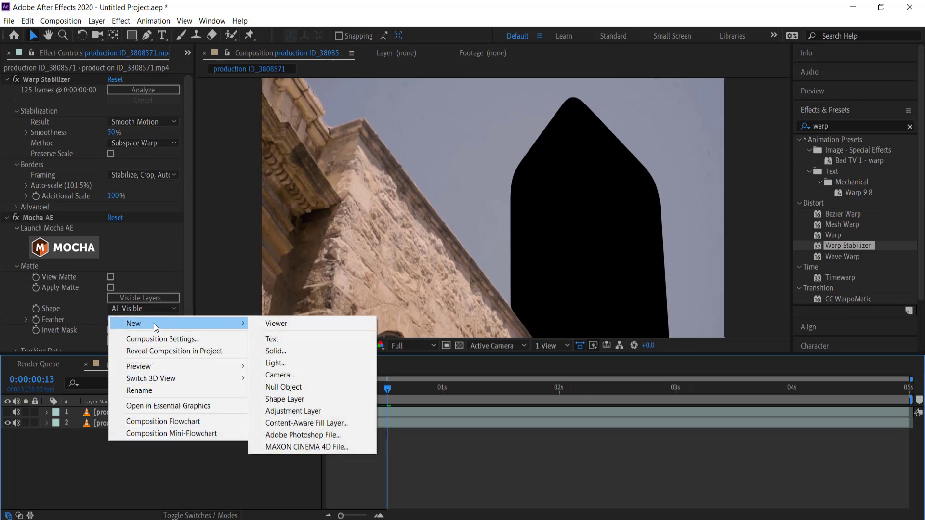
Create a solid with a Gradient Ramp whose start and end colours are sampled from the sky.
{"action": "left_click", "coordinate": [275, 351]}
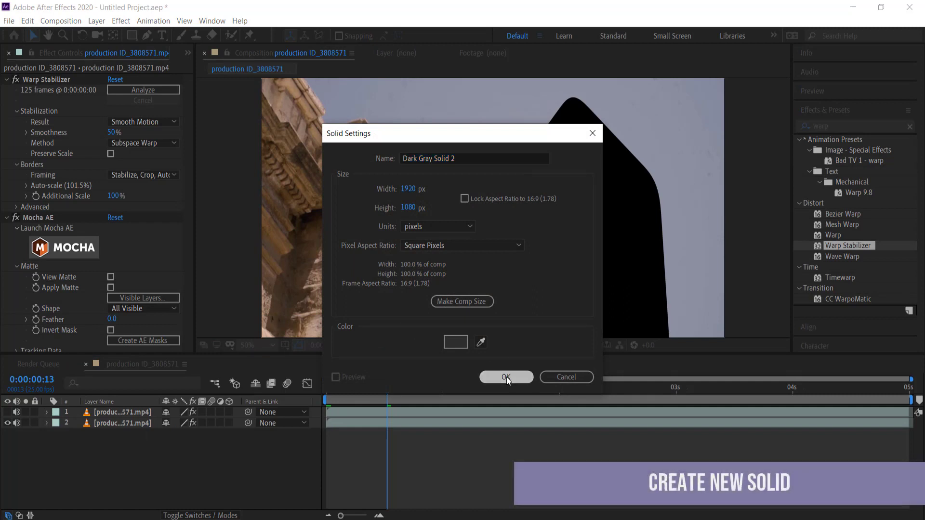
{"action": "left_click", "coordinate": [506, 377]}
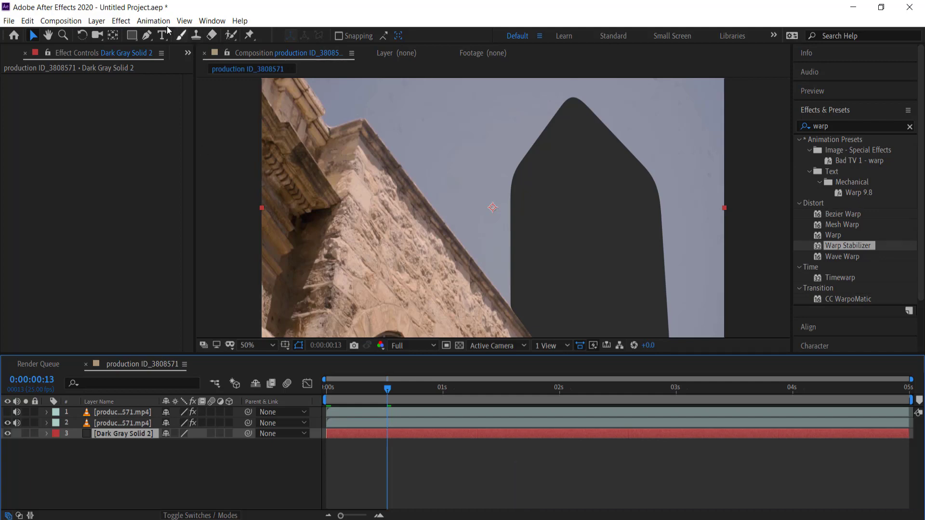
{"action": "left_click", "coordinate": [121, 20]}
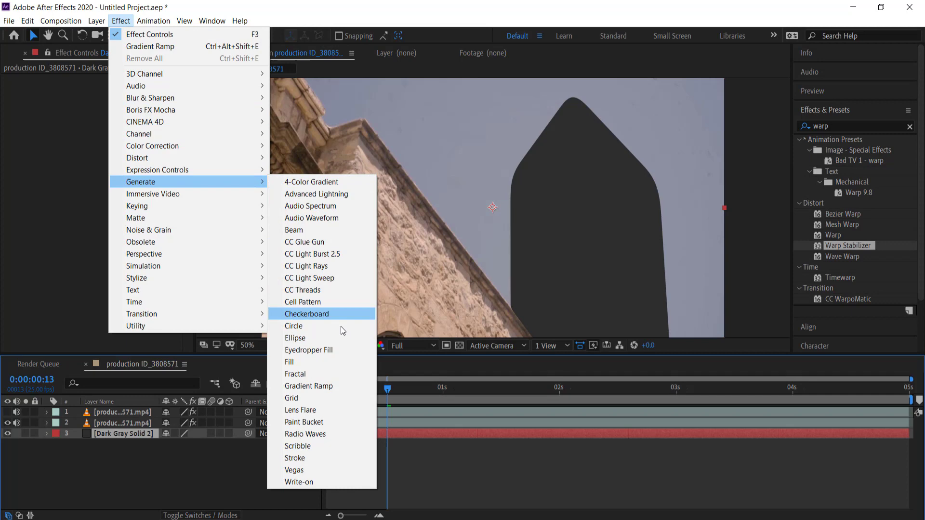
{"action": "left_click", "coordinate": [309, 385]}
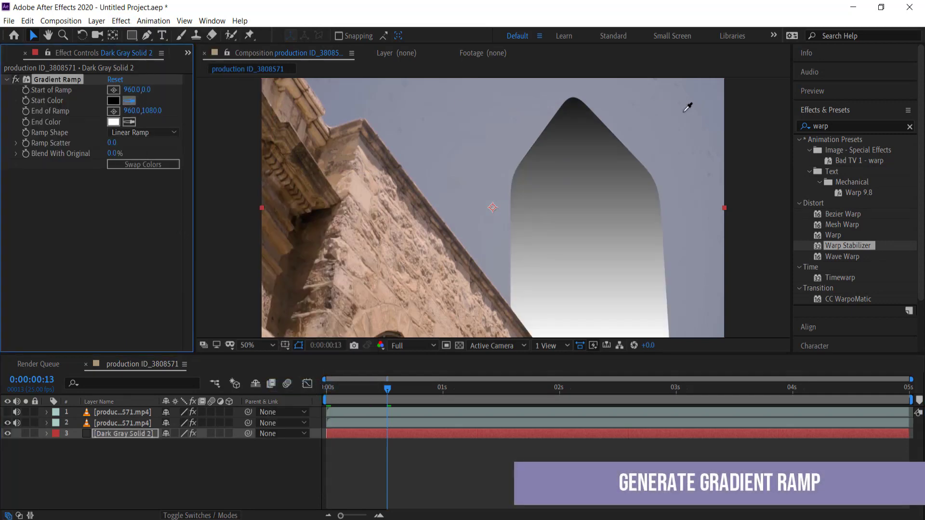
{"action": "left_click", "coordinate": [114, 100]}
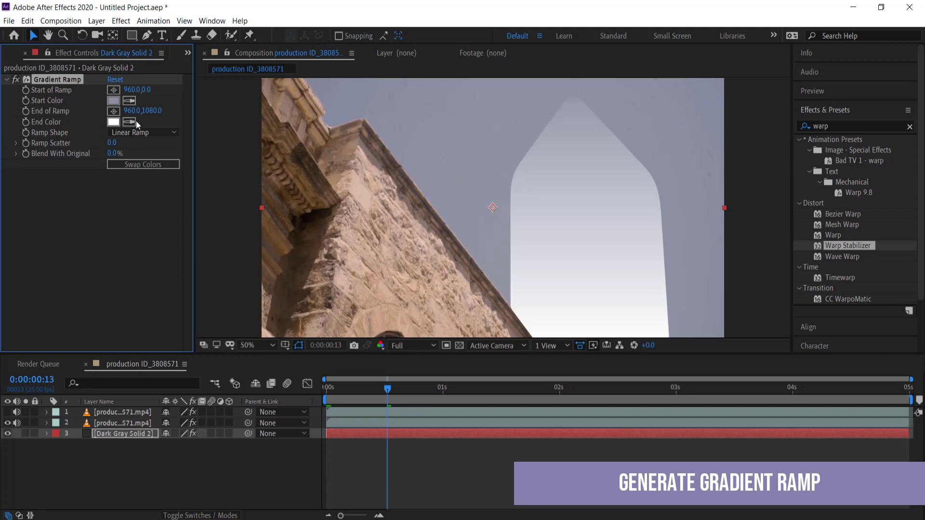
{"action": "left_click", "coordinate": [113, 122]}
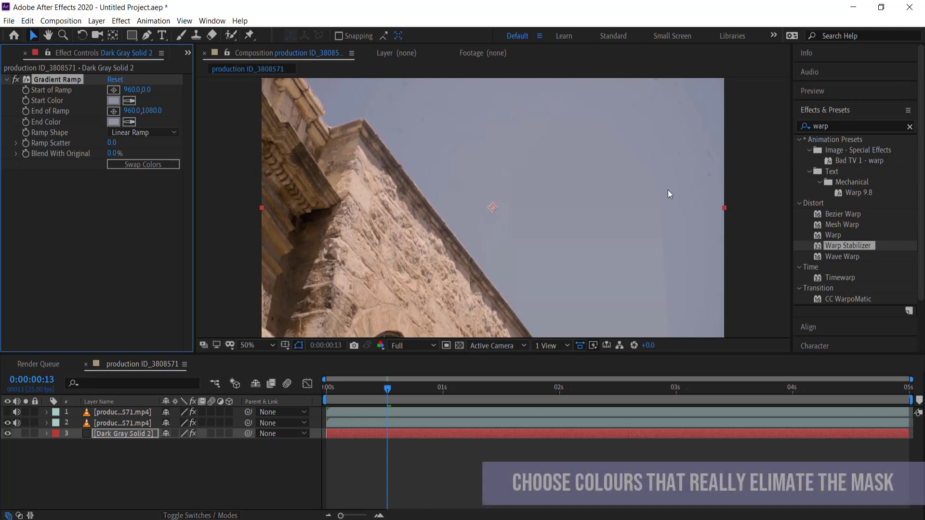
{"action": "mouse_move", "coordinate": [538, 240]}
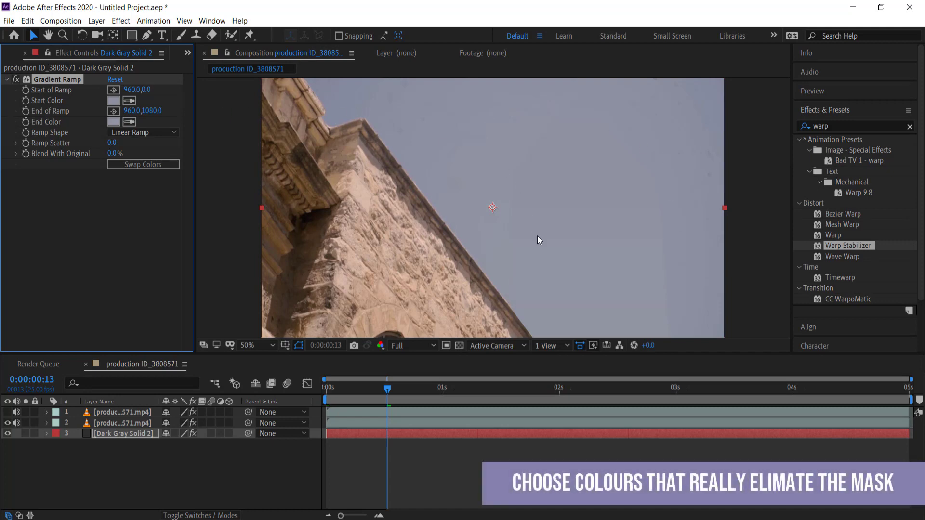
{"action": "mouse_move", "coordinate": [108, 90]}
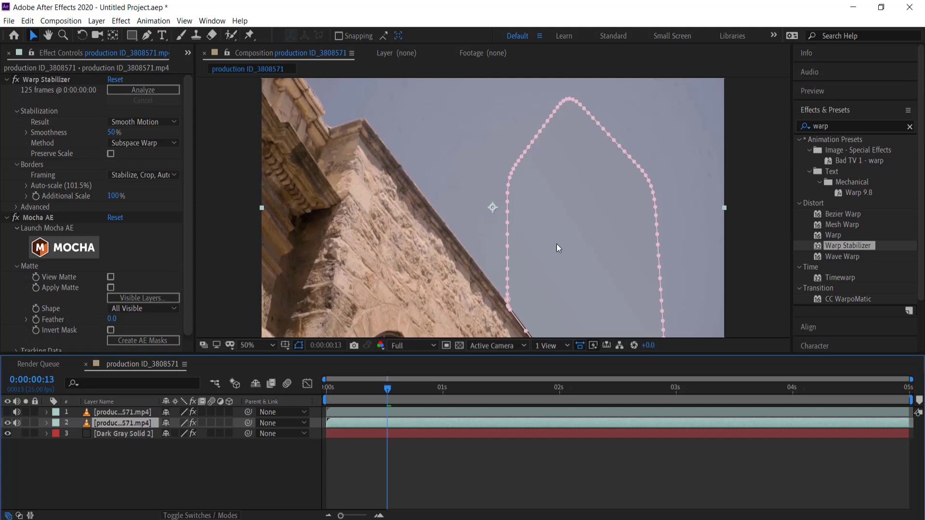
{"action": "mouse_move", "coordinate": [76, 380]}
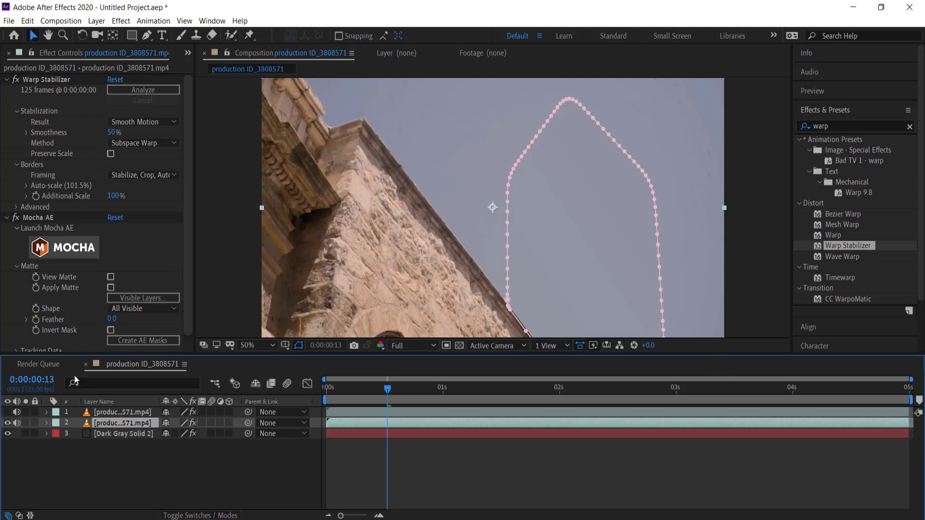
Set the footage layer's tower mask expansion to −0.5 pixels.
{"action": "left_click", "coordinate": [46, 423]}
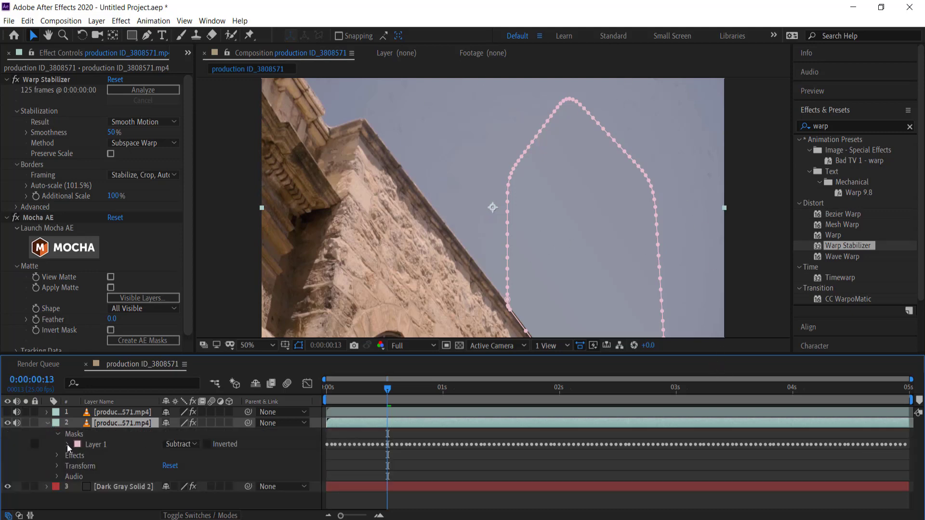
{"action": "left_click", "coordinate": [67, 445]}
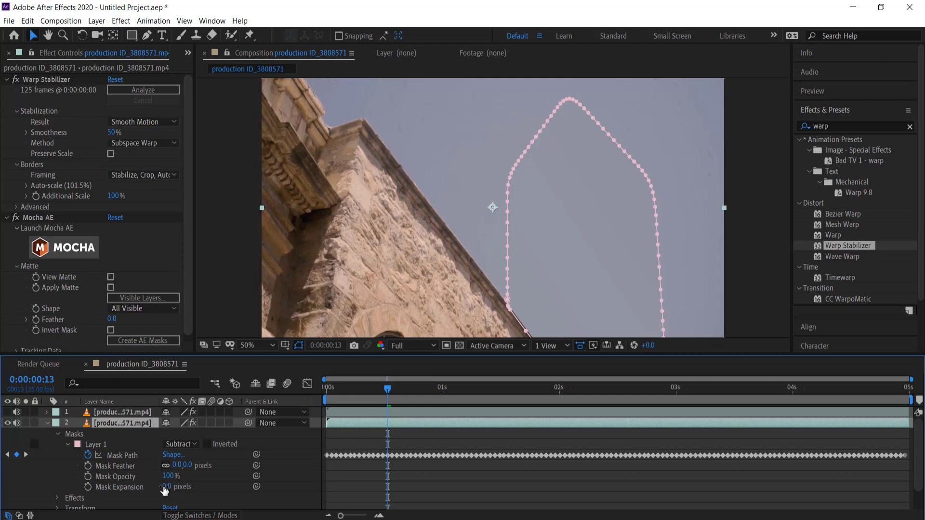
{"action": "double_click", "coordinate": [178, 486]}
{"action": "type", "text": "-0.5"}
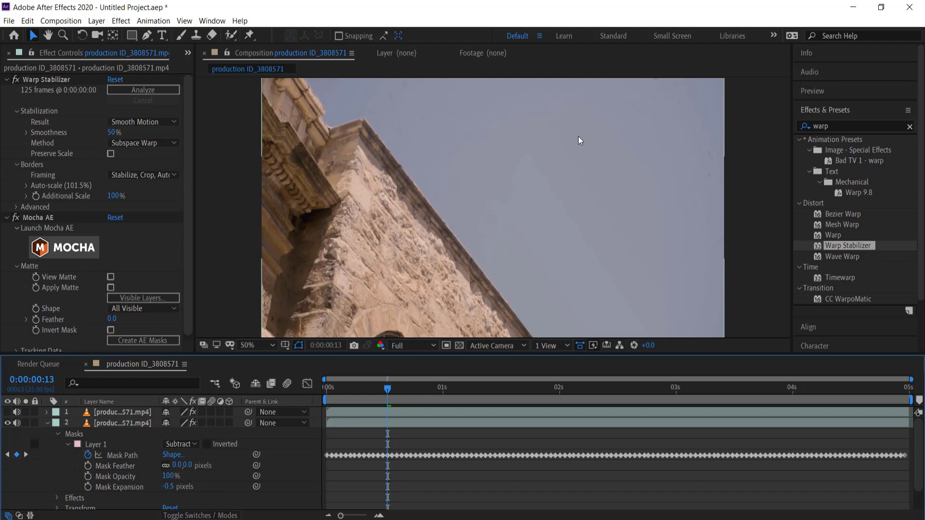
{"action": "left_click", "coordinate": [122, 423]}
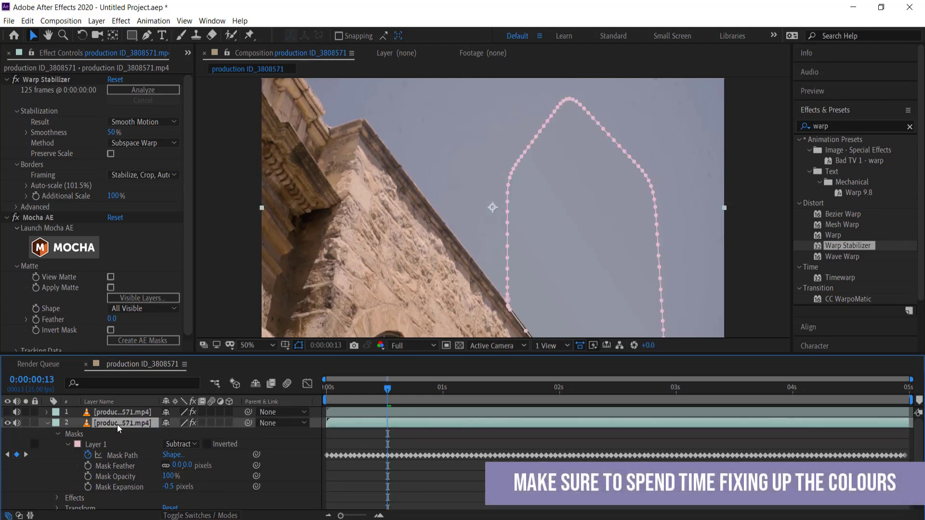
Rename the masked footage layer BG and the other TOWER, with BG stacked above.
{"action": "double_click", "coordinate": [123, 423]}
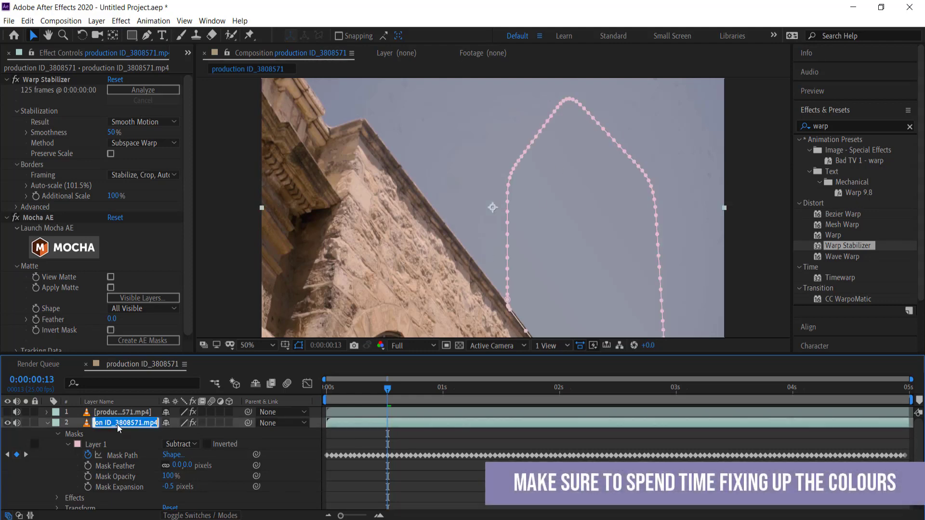
{"action": "type", "text": "BG"}
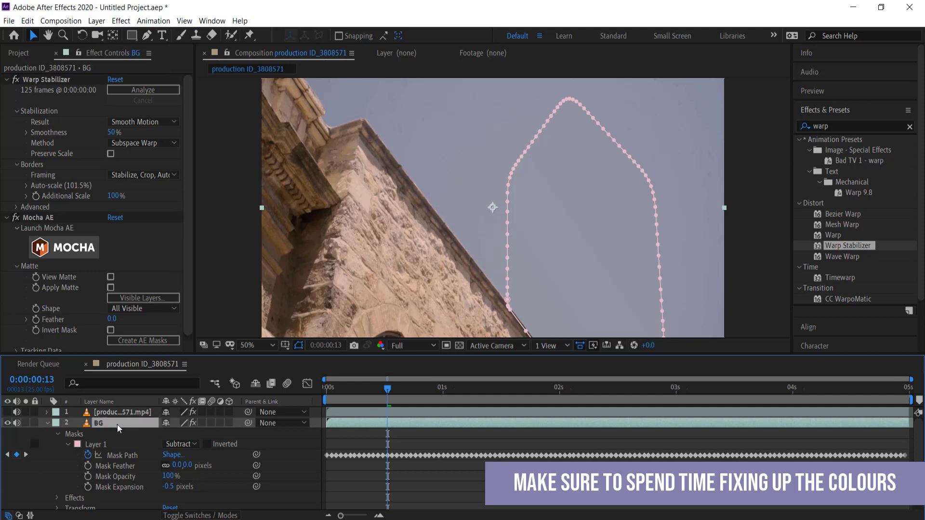
{"action": "left_click", "coordinate": [123, 412]}
{"action": "type", "text": "TOWER"}
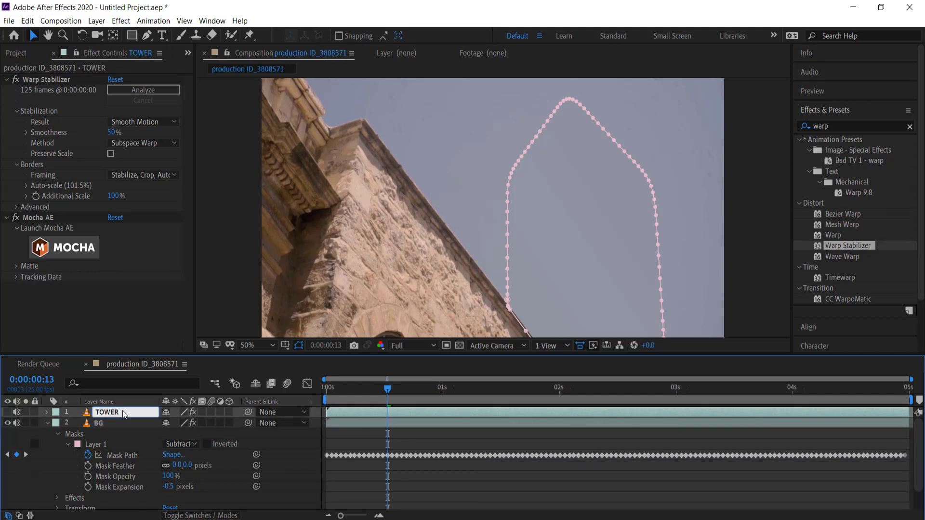
{"action": "left_click", "coordinate": [7, 412]}
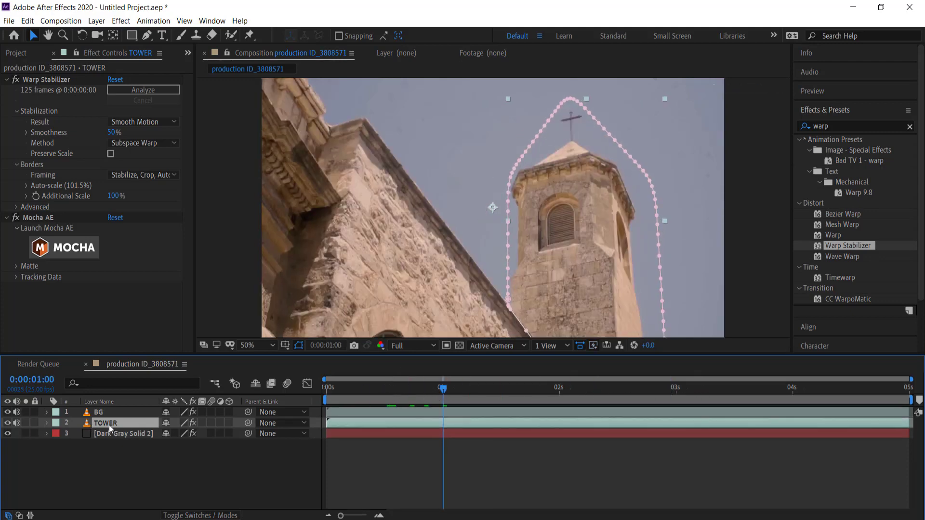
Keyframe TOWER's Position at 4 s and a lower position at 1 s so the tower rises into place.
{"action": "left_click", "coordinate": [46, 423]}
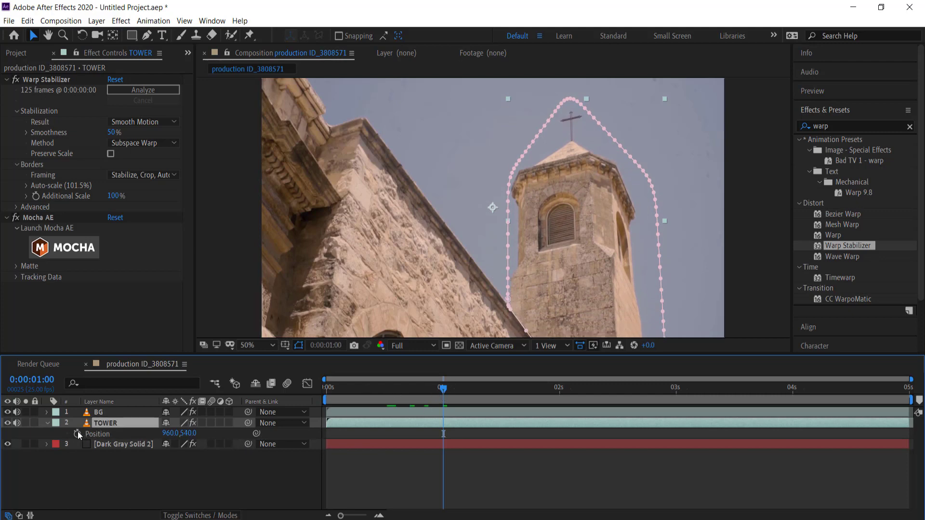
{"action": "left_click", "coordinate": [77, 433]}
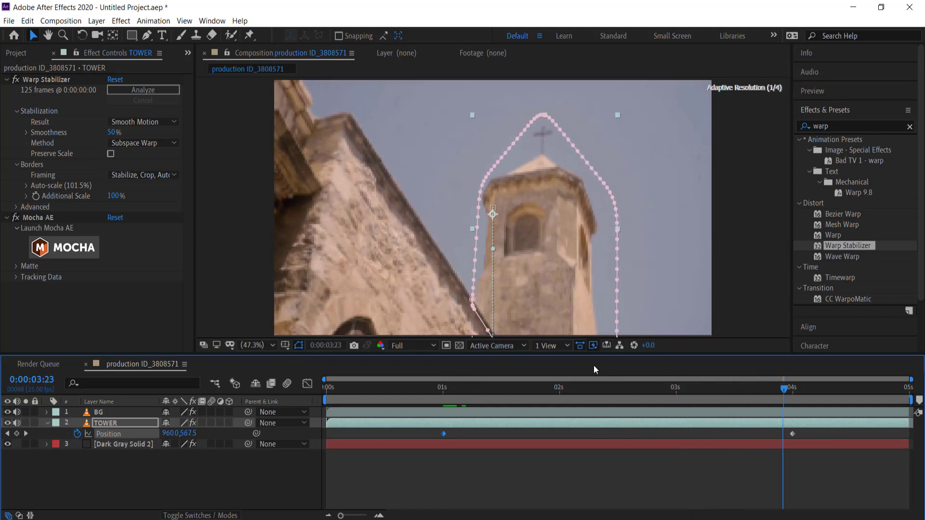
{"action": "left_click", "coordinate": [425, 388]}
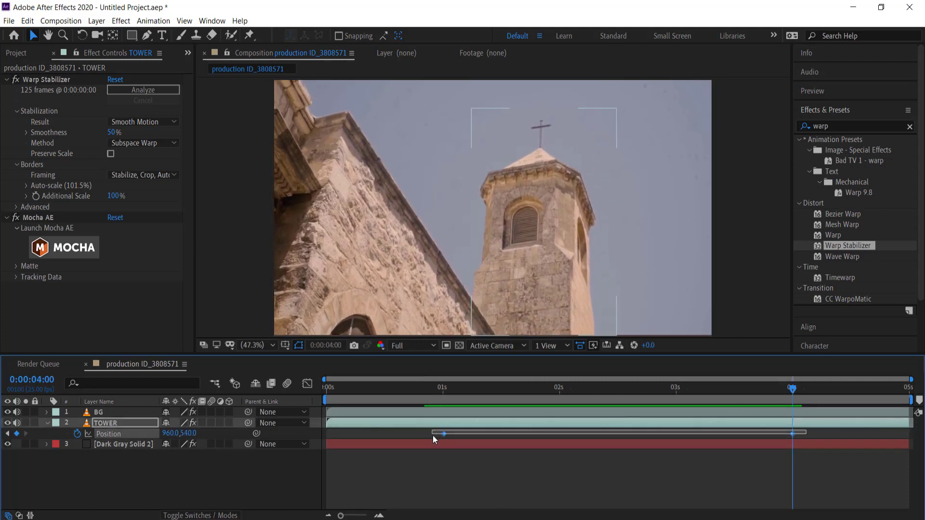
{"action": "right_click", "coordinate": [443, 433]}
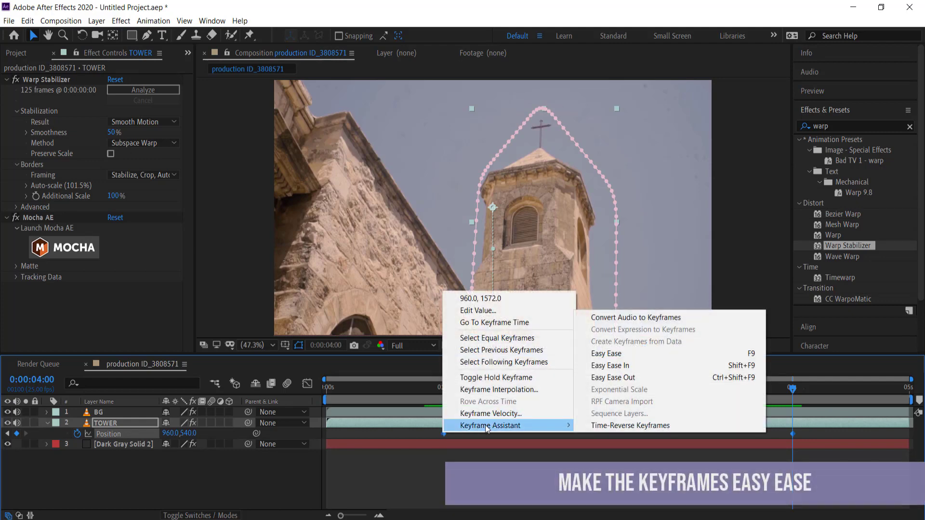
{"action": "mouse_move", "coordinate": [630, 354]}
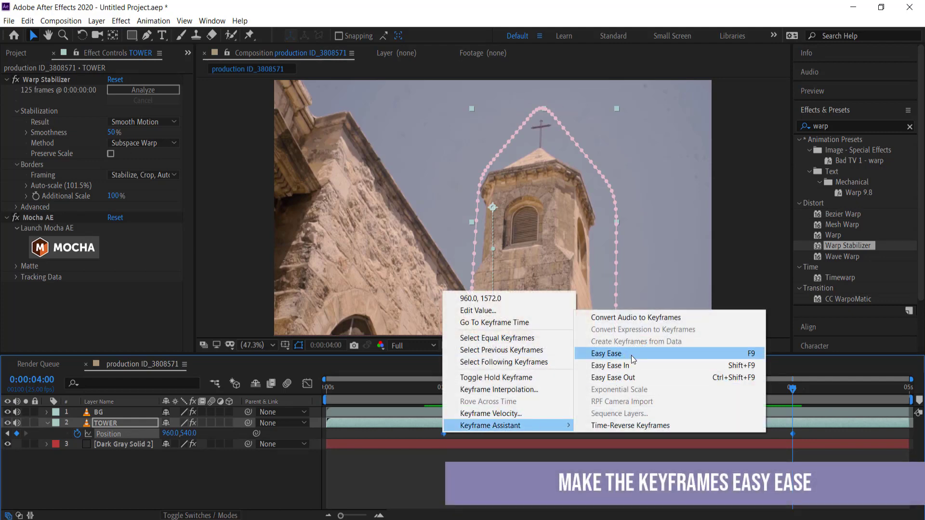
Apply Easy Ease to both Position keyframes and bring up the speed graph of the tower's motion.
{"action": "left_click", "coordinate": [607, 354]}
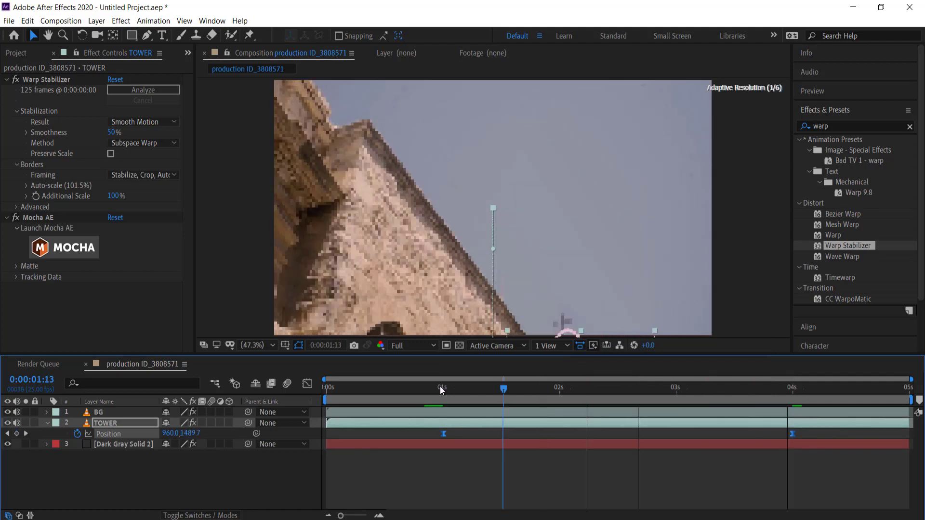
{"action": "left_click", "coordinate": [434, 387]}
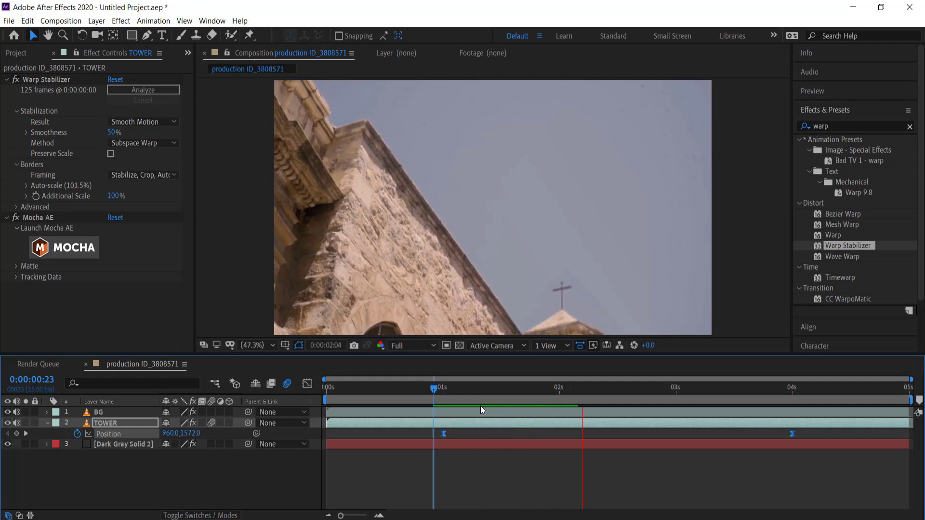
{"action": "left_click", "coordinate": [648, 387]}
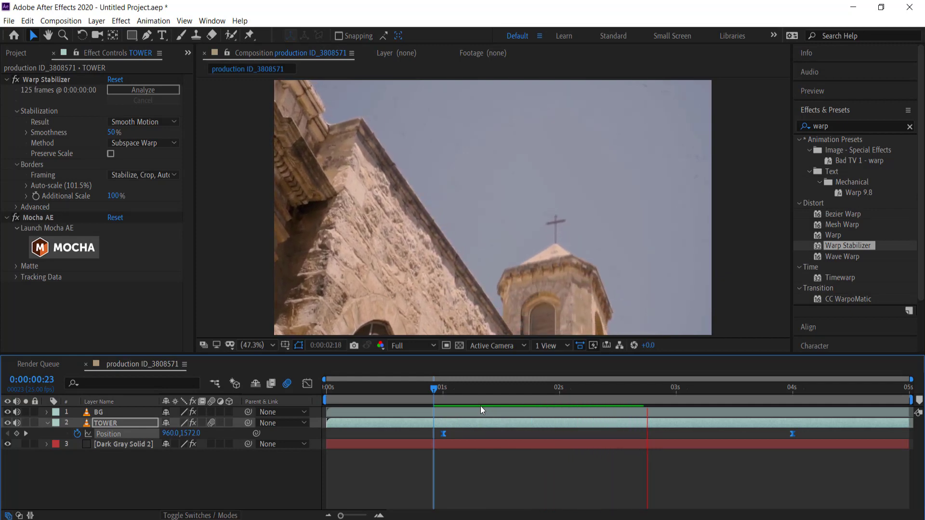
{"action": "left_click", "coordinate": [702, 387]}
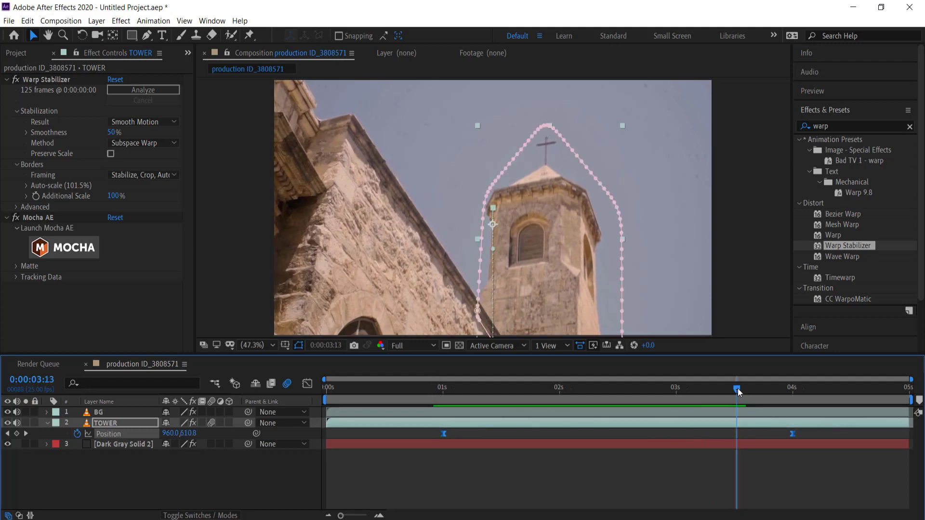
{"action": "left_click", "coordinate": [439, 390]}
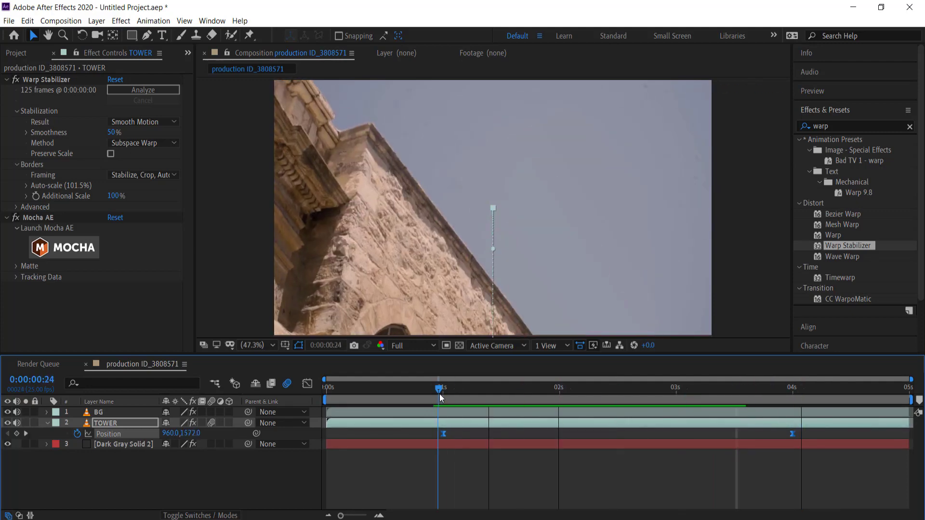
{"action": "mouse_move", "coordinate": [440, 398]}
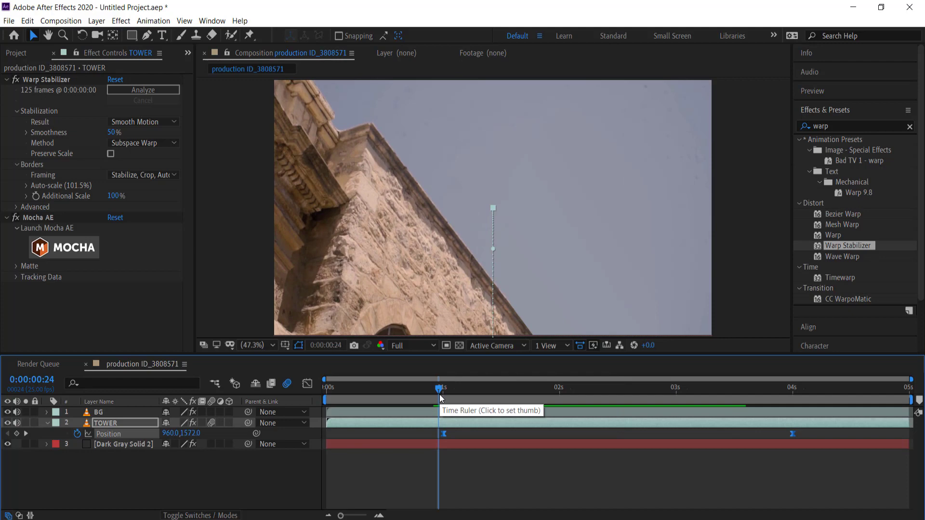
{"action": "mouse_move", "coordinate": [442, 394]}
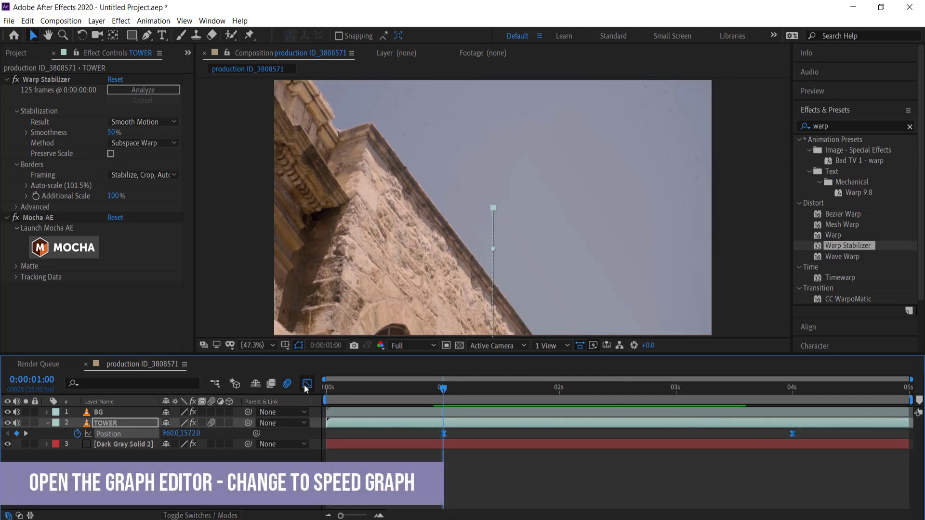
{"action": "left_click", "coordinate": [306, 383]}
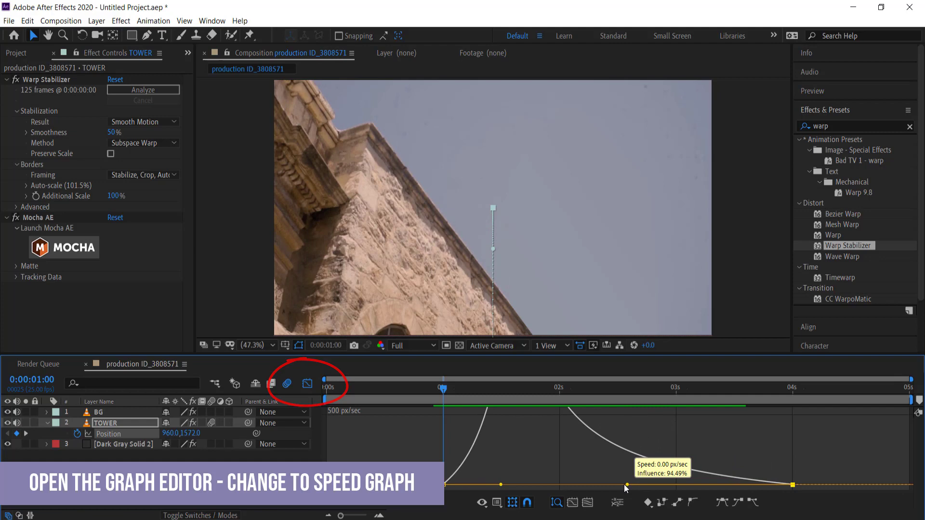
Pull the speed-graph influence to about 94% so the tower peaks early and settles slowly.
{"action": "left_click", "coordinate": [571, 503]}
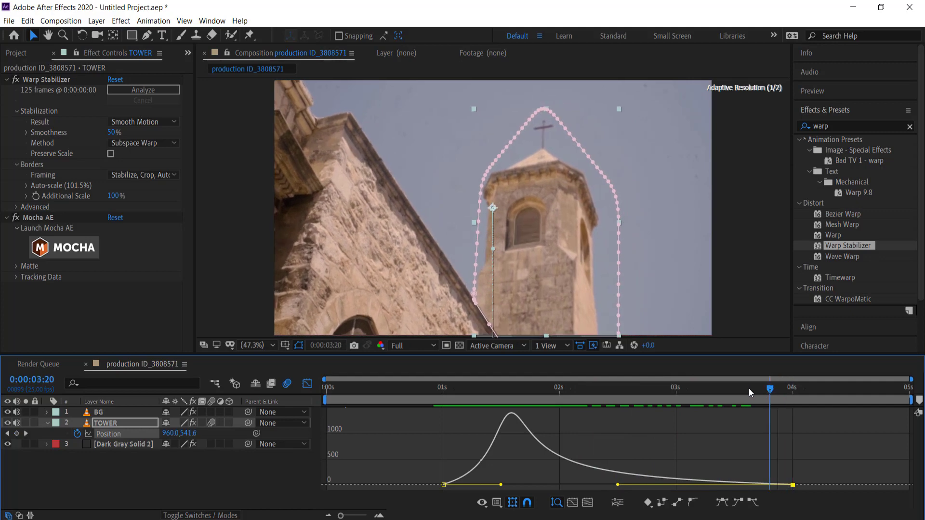
{"action": "left_click", "coordinate": [449, 390]}
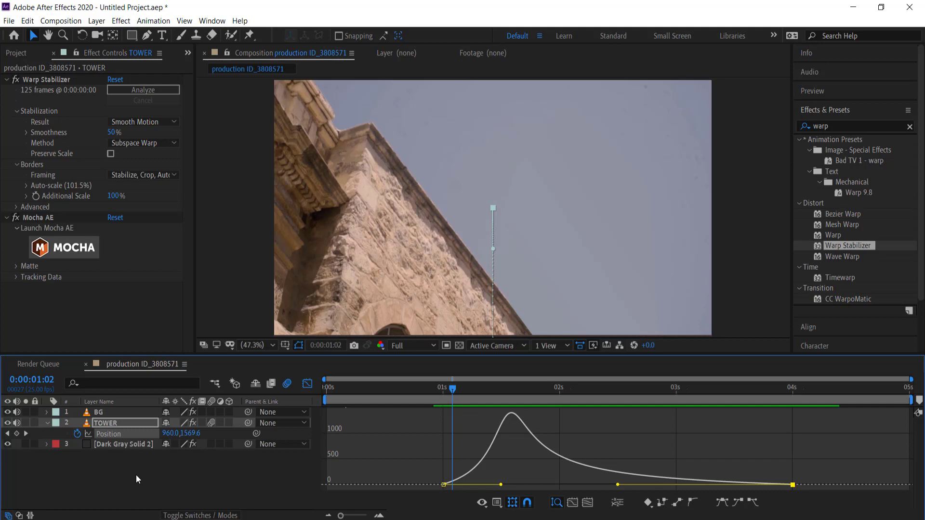
Pre-compose the BG and TOWER layers into a composition named 'grow effect'.
{"action": "left_click", "coordinate": [98, 411]}
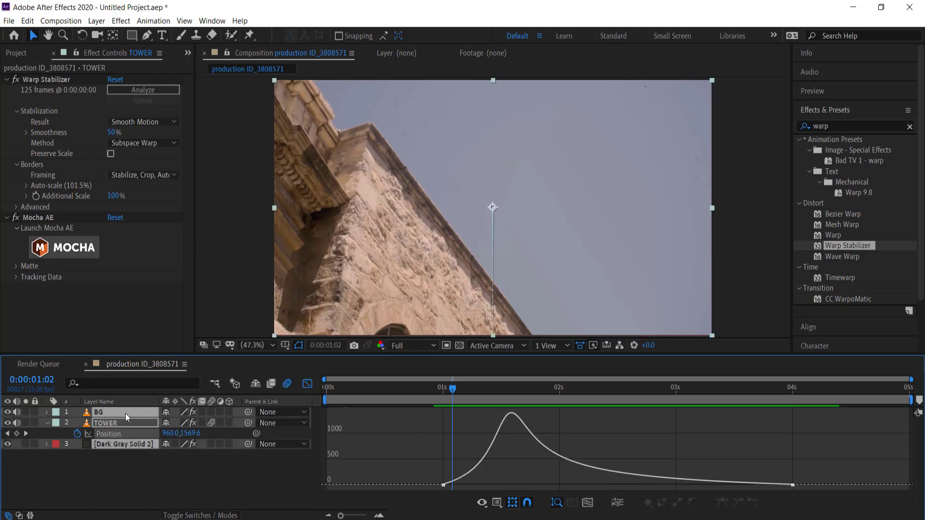
{"action": "right_click", "coordinate": [124, 417]}
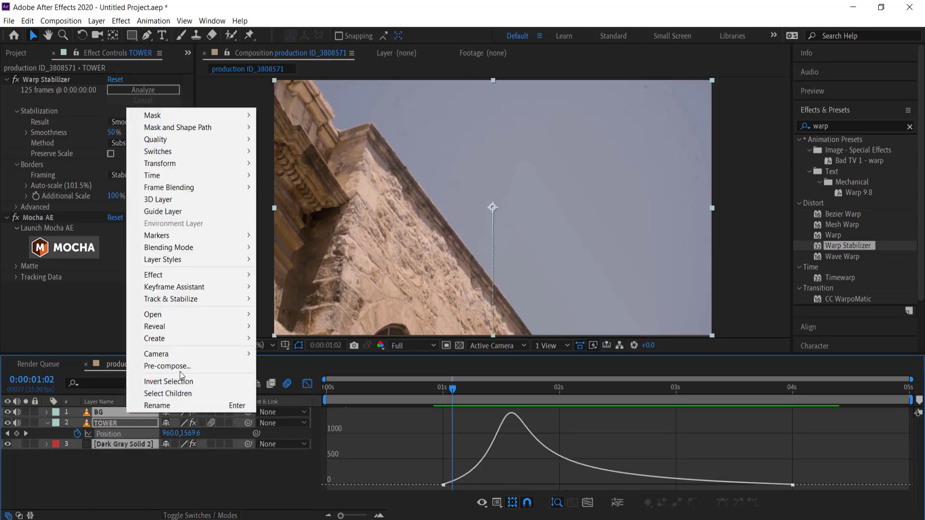
{"action": "left_click", "coordinate": [166, 366]}
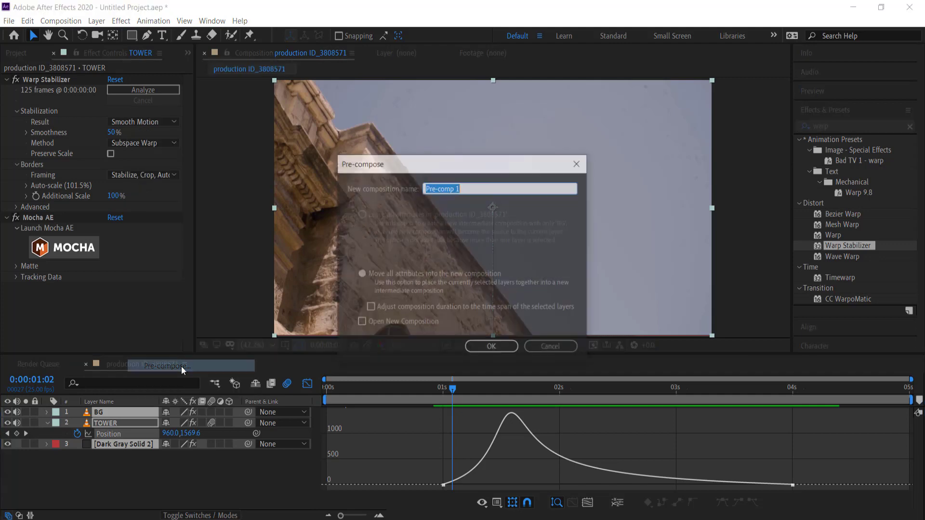
{"action": "type", "text": "g"}
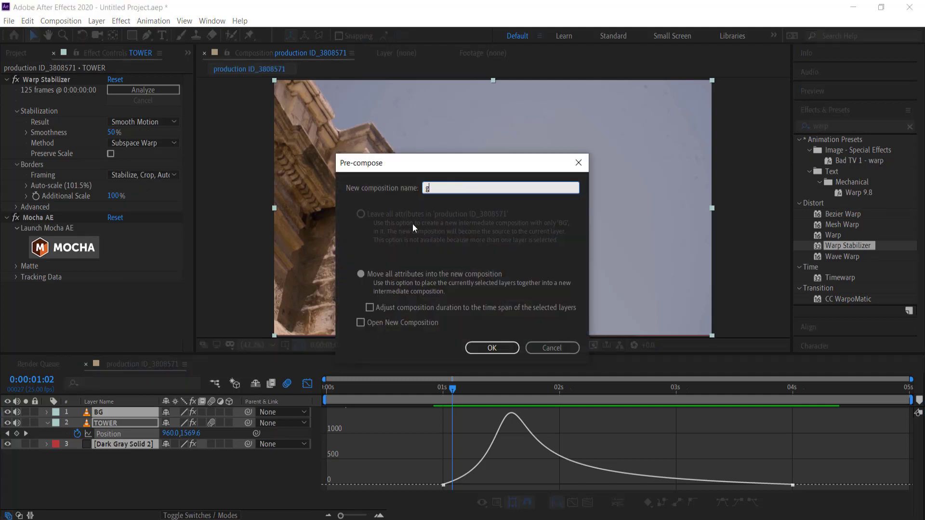
{"action": "type", "text": "grow effect"}
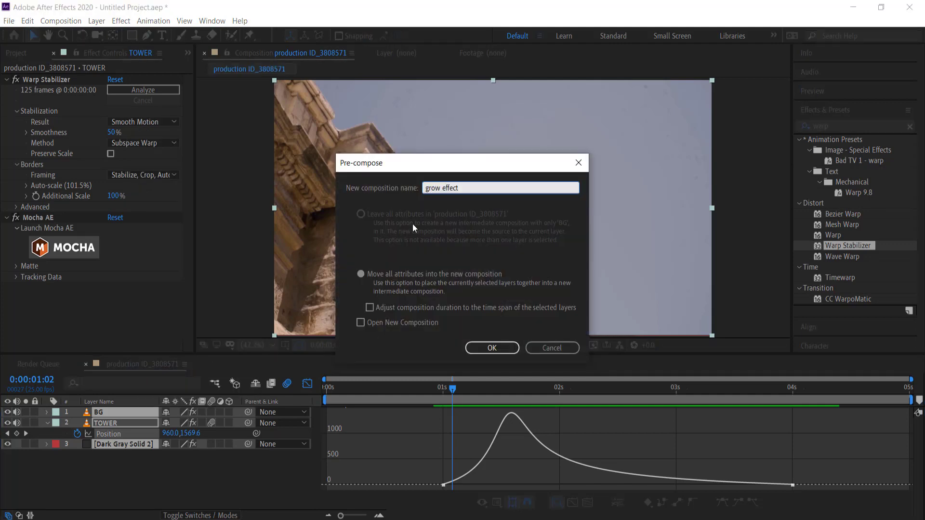
{"action": "left_click", "coordinate": [492, 348]}
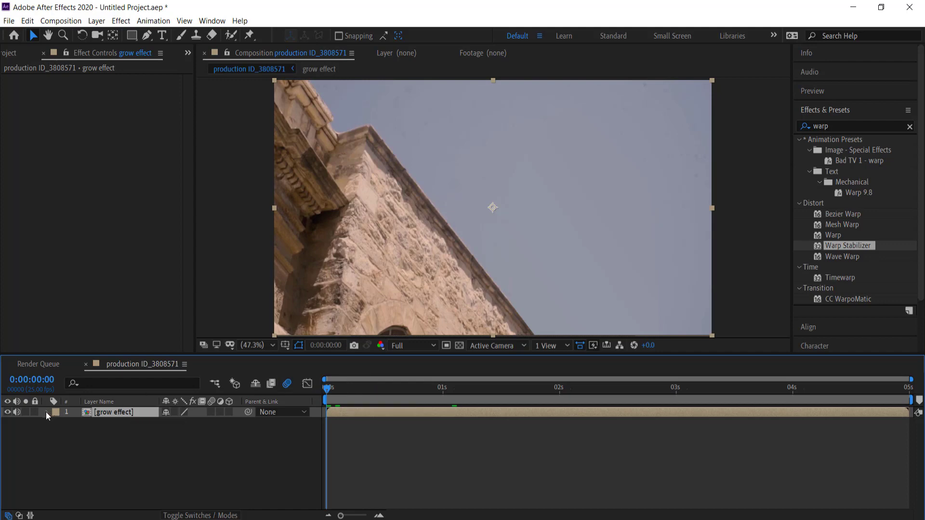
Keyframe the grow effect layer's Scale from 100% at frame 0 to 110% at the last frame.
{"action": "left_click", "coordinate": [48, 414]}
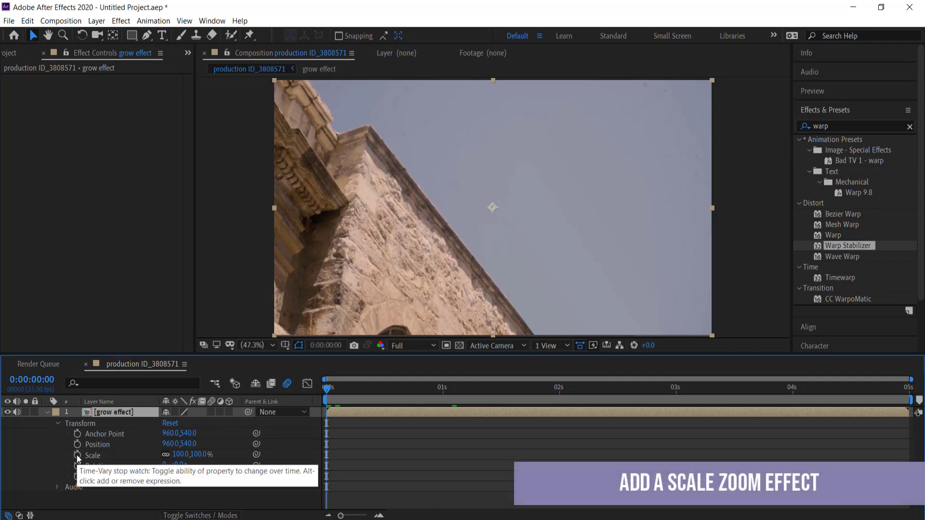
{"action": "left_click", "coordinate": [77, 455]}
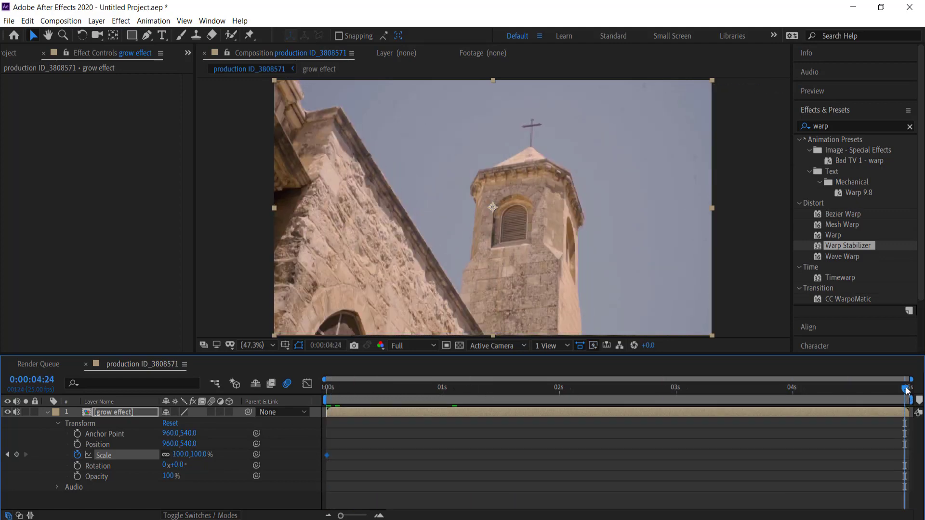
{"action": "double_click", "coordinate": [179, 454]}
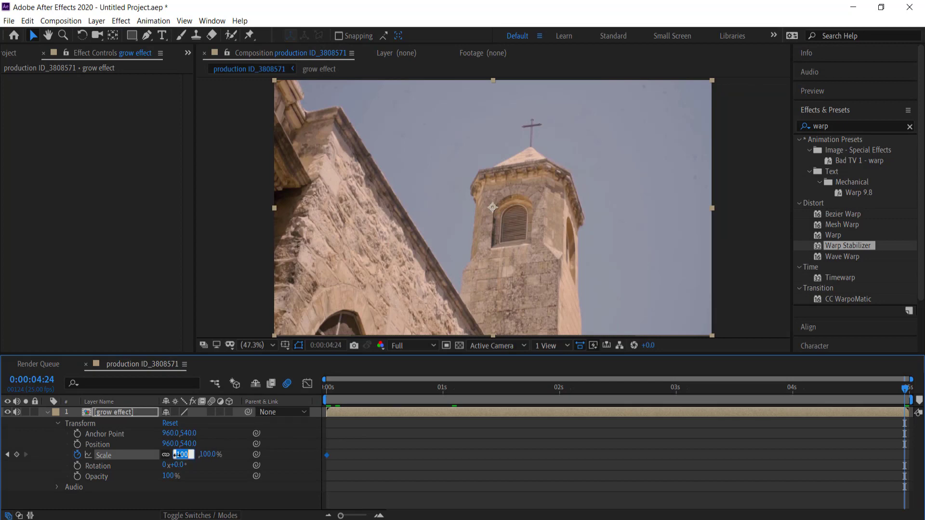
{"action": "type", "text": "110"}
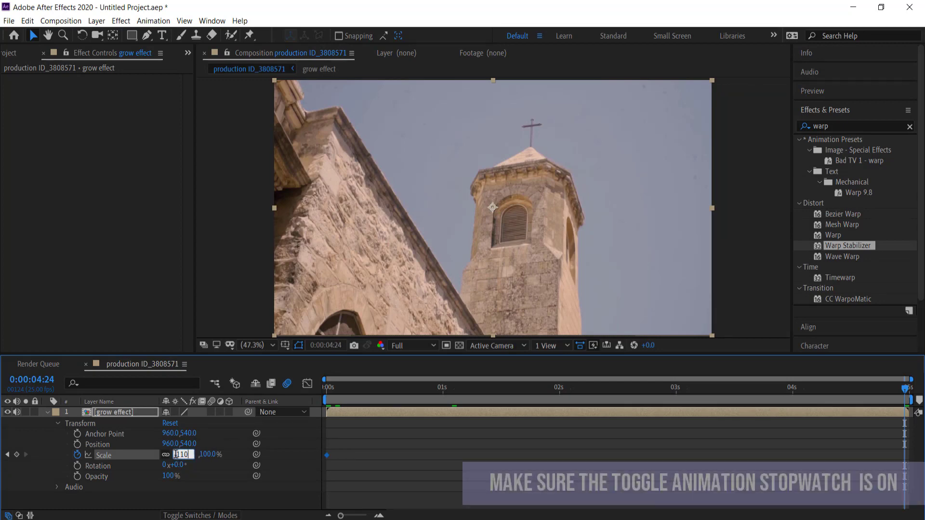
{"action": "type", "text": "110"}
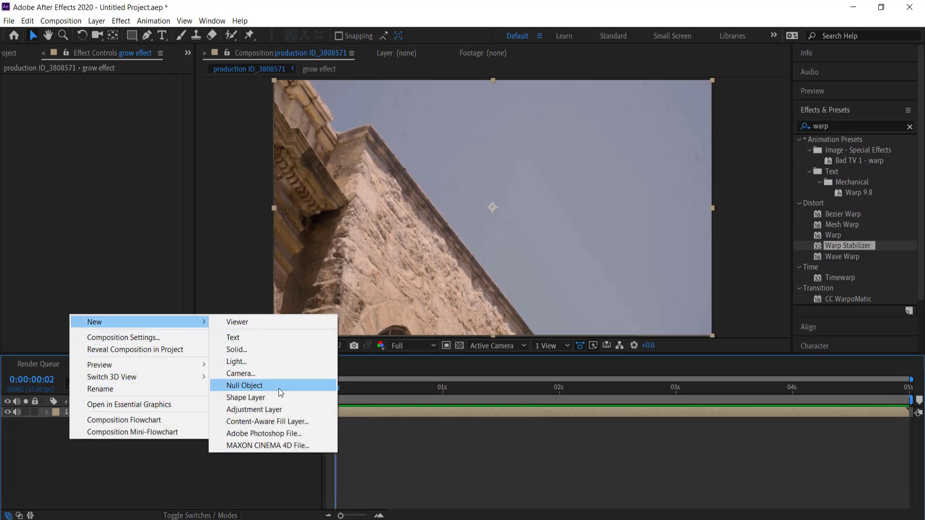
Add an adjustment layer above the footage and apply Lumetri Color to it.
{"action": "left_click", "coordinate": [254, 410]}
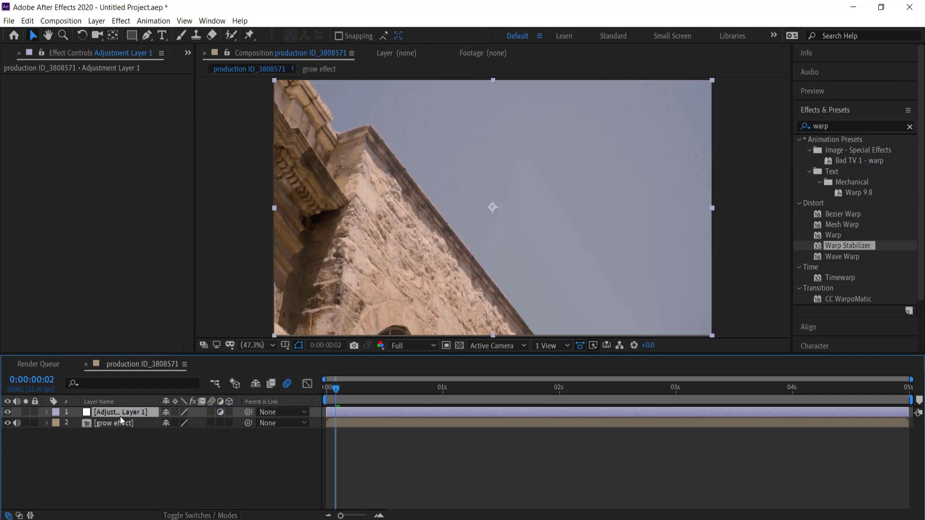
{"action": "left_click", "coordinate": [911, 125]}
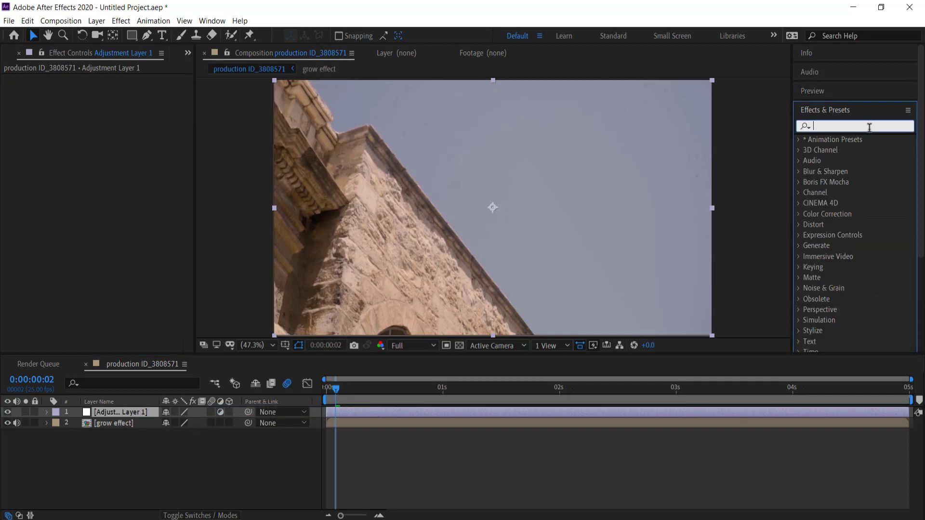
{"action": "type", "text": "lumet"}
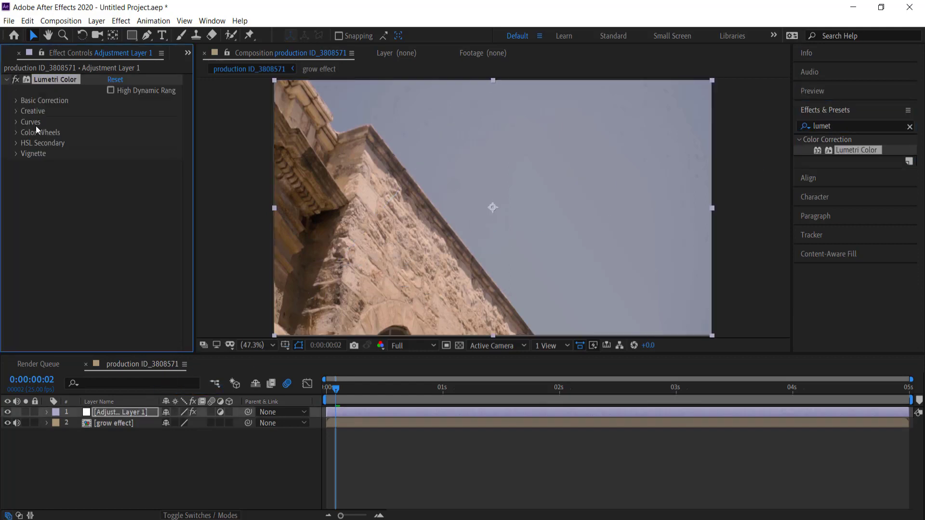
In Lumetri's Creative section choose a Kodak film look at Intensity 60 and preview from the start.
{"action": "left_click", "coordinate": [33, 111]}
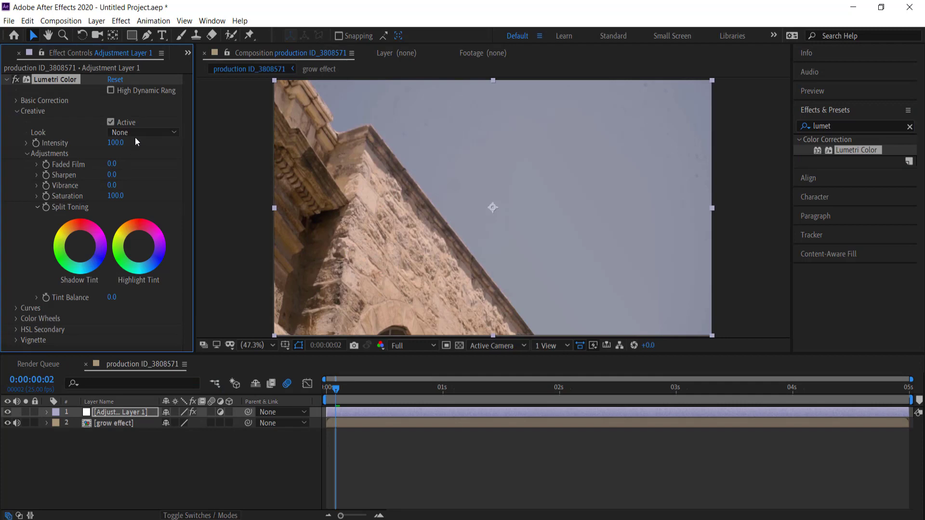
{"action": "left_click", "coordinate": [142, 132]}
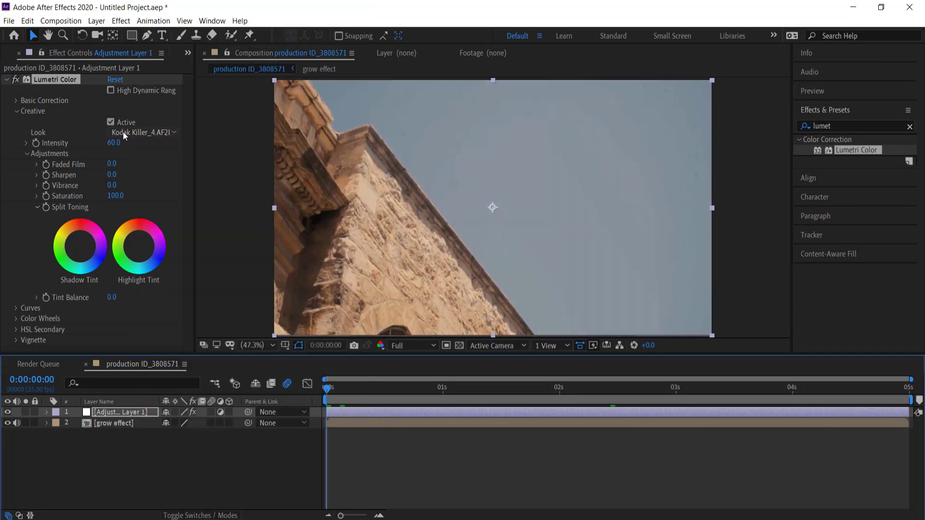
{"action": "left_click", "coordinate": [329, 386]}
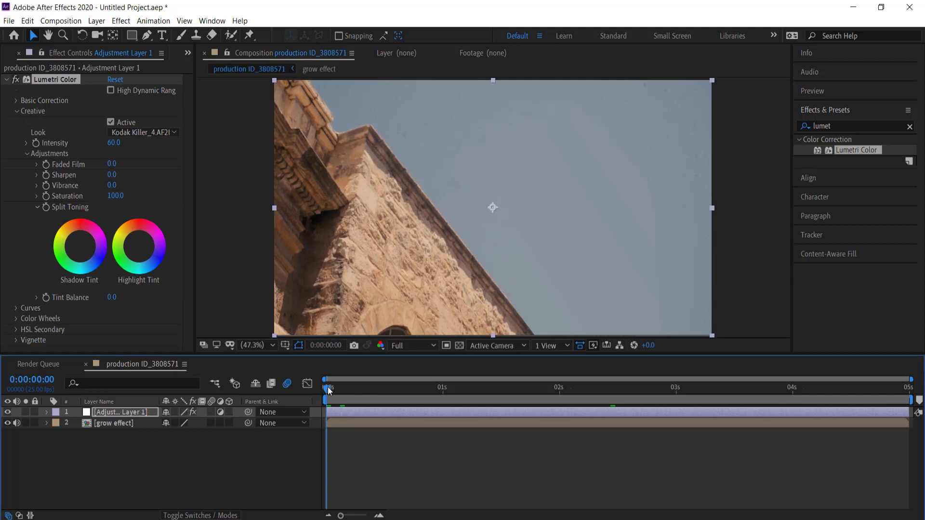
{"action": "left_click", "coordinate": [591, 388]}
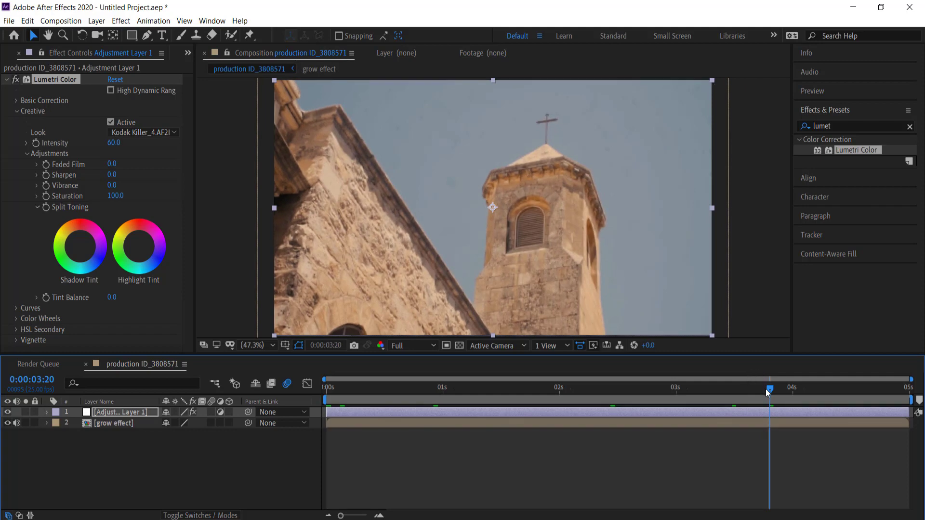
{"action": "left_click", "coordinate": [494, 387]}
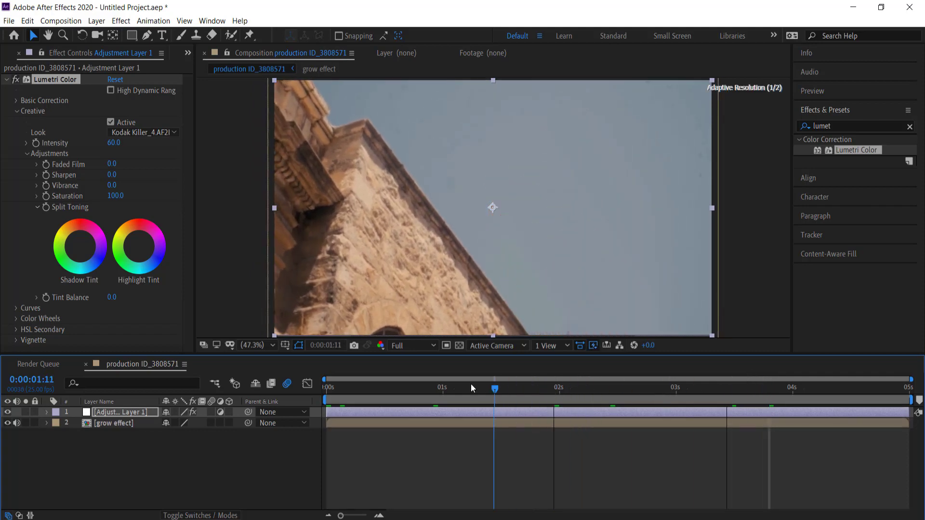
{"action": "left_click", "coordinate": [648, 387]}
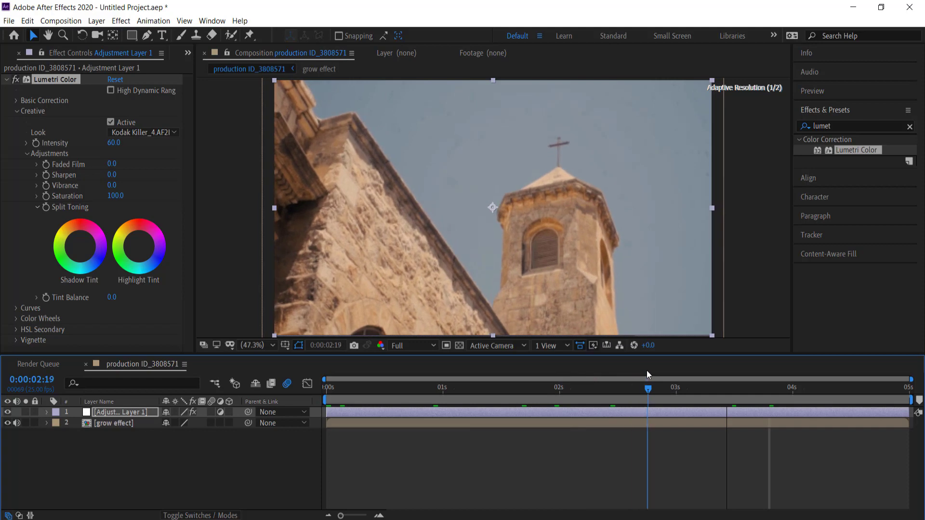
{"action": "left_click", "coordinate": [797, 388]}
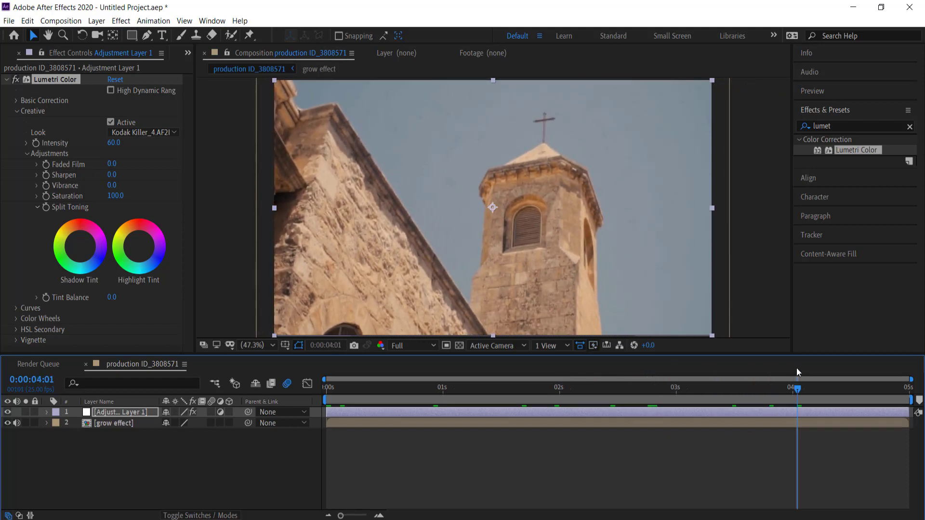
{"action": "mouse_move", "coordinate": [801, 392]}
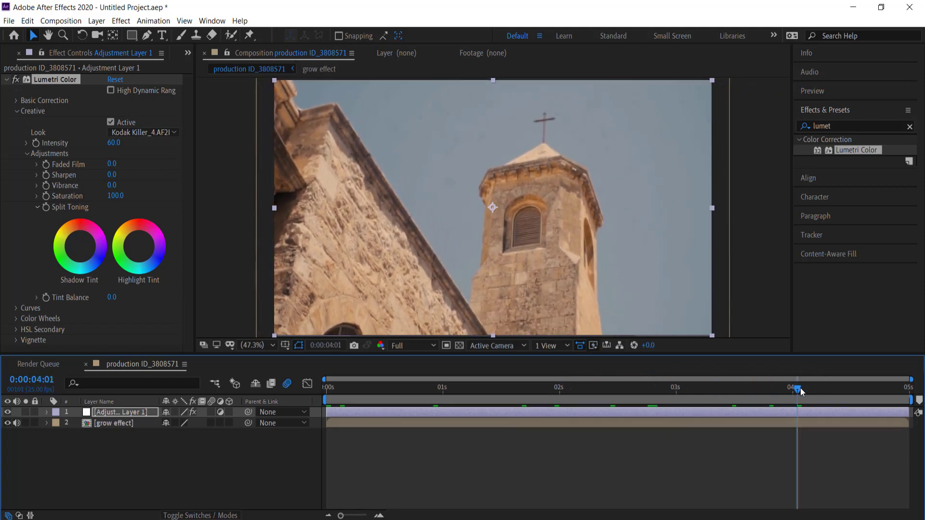